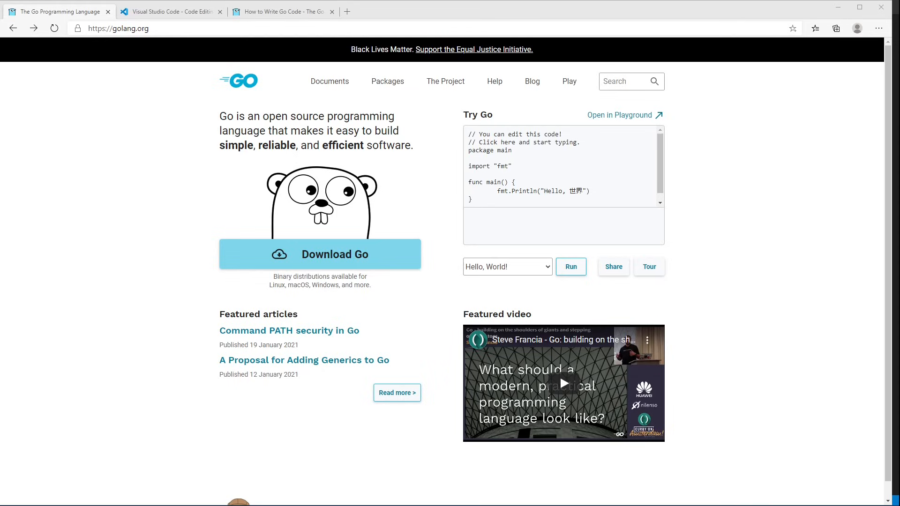
{"action": "mouse_move", "coordinate": [137, 142]}
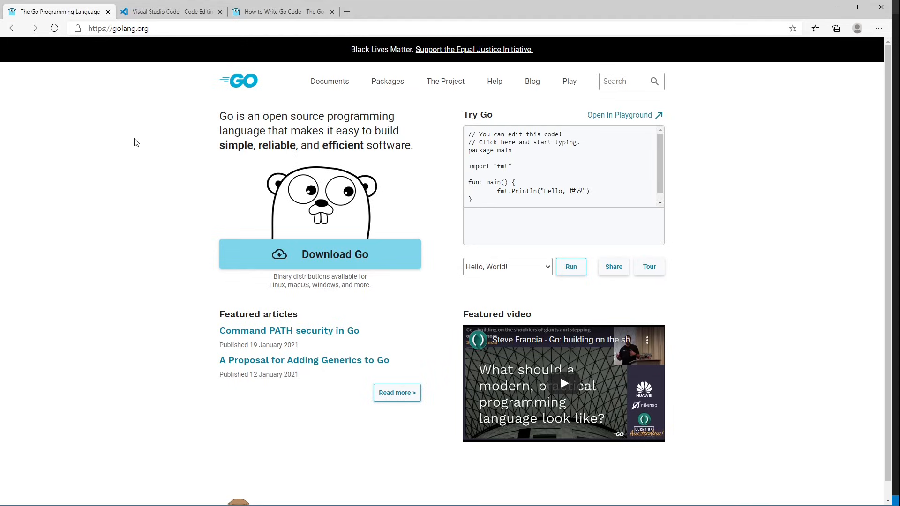
{"action": "mouse_move", "coordinate": [149, 137]}
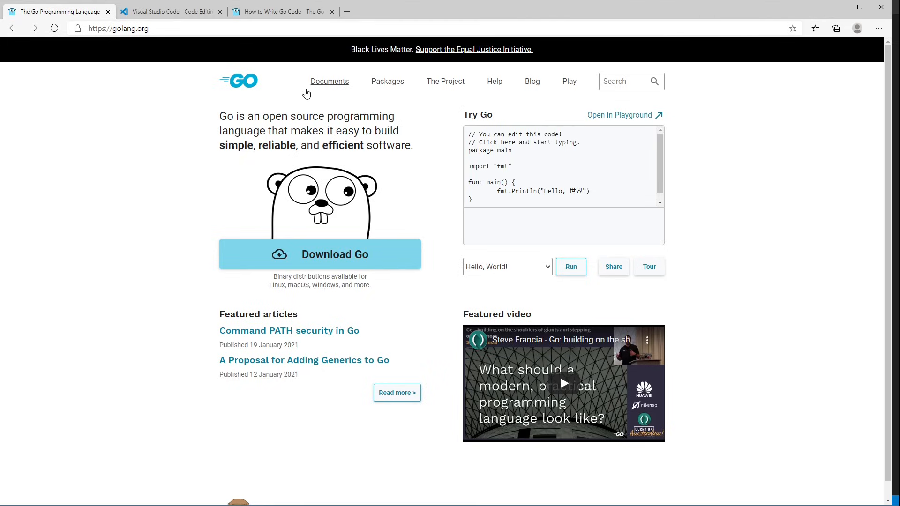
- Reach Go's Download and install page via Documents > Installing Go, then switch to the VS Code site tab
{"action": "left_click", "coordinate": [330, 81]}
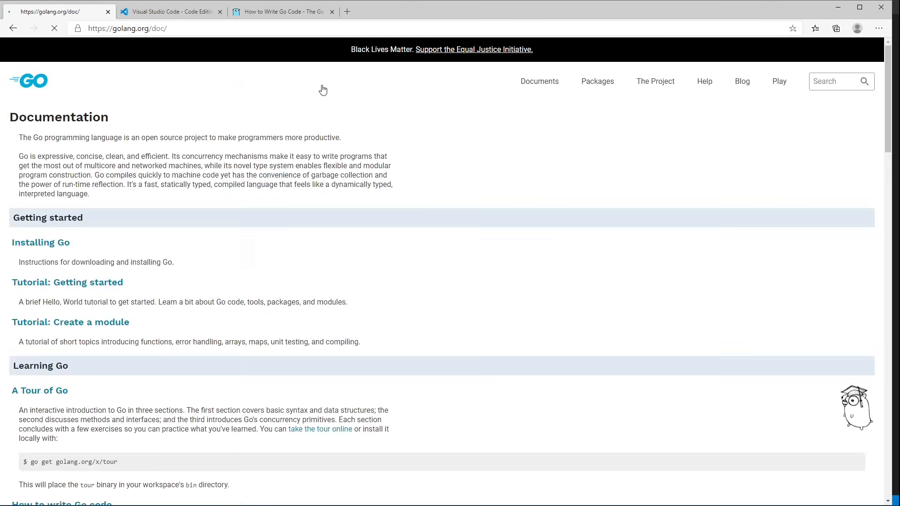
{"action": "left_click", "coordinate": [41, 242]}
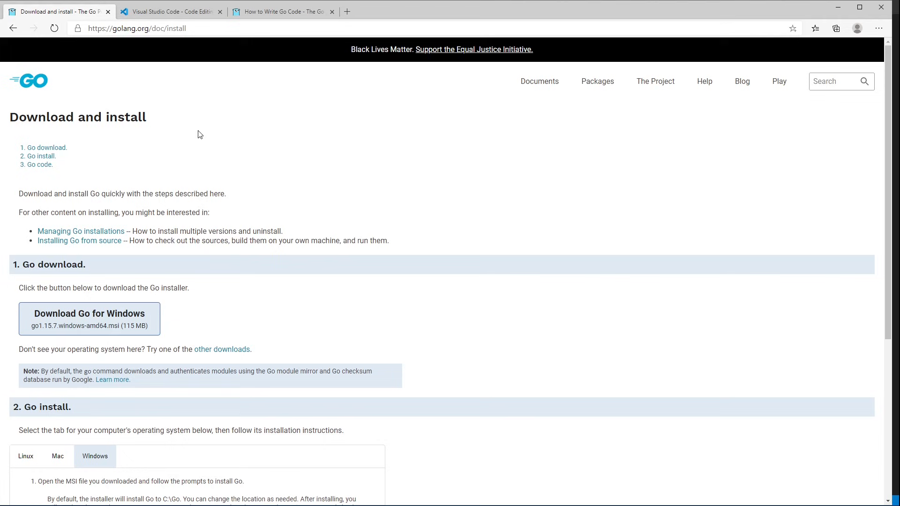
{"action": "left_click", "coordinate": [171, 11]}
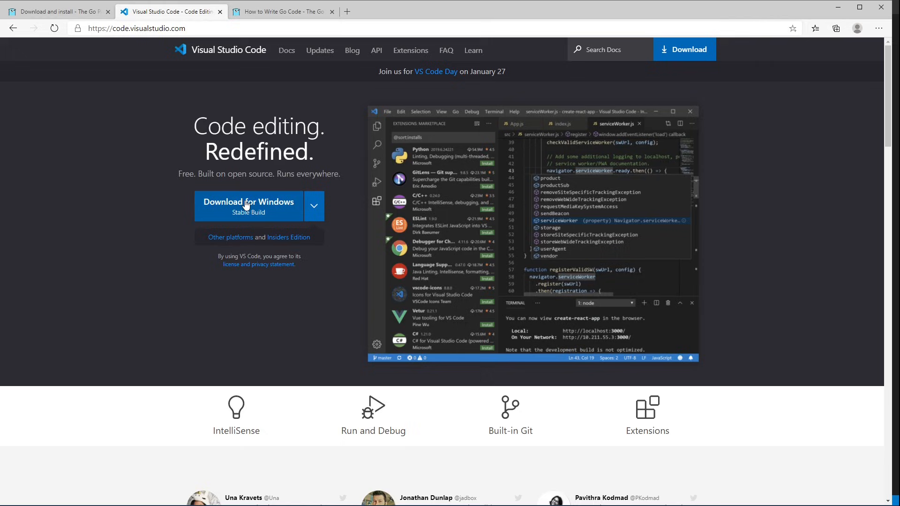
{"action": "mouse_move", "coordinate": [266, 188]}
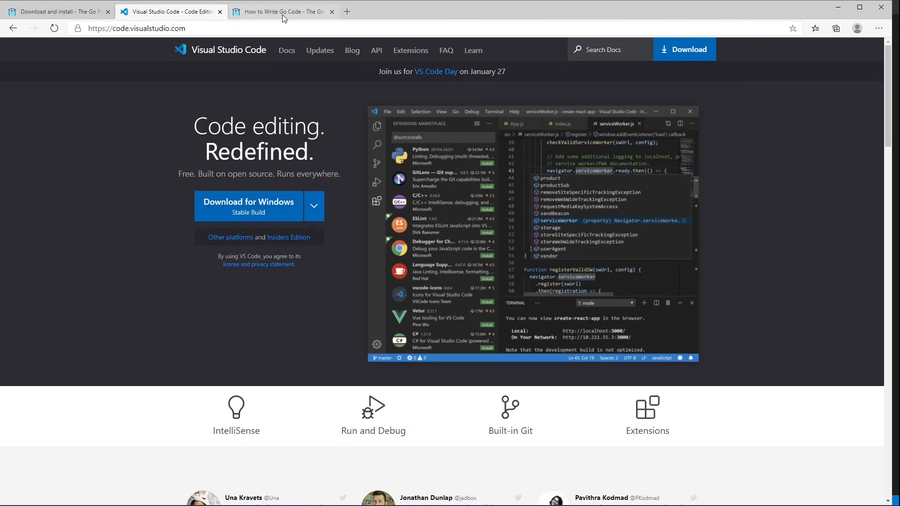
- Read the How to Write Go Code guide from Code organization down to Your first program
{"action": "left_click", "coordinate": [282, 11]}
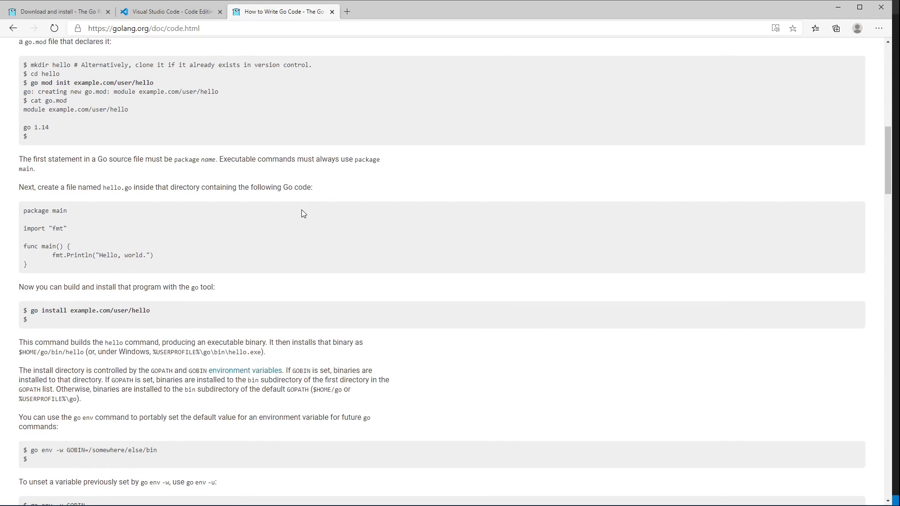
{"action": "scroll", "scroll_direction": "up", "scroll_amount": 3}
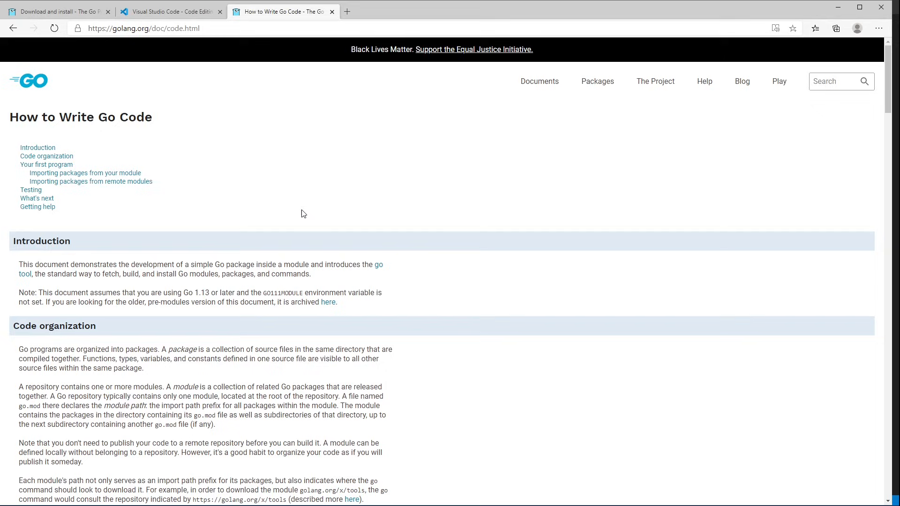
{"action": "mouse_move", "coordinate": [191, 96]}
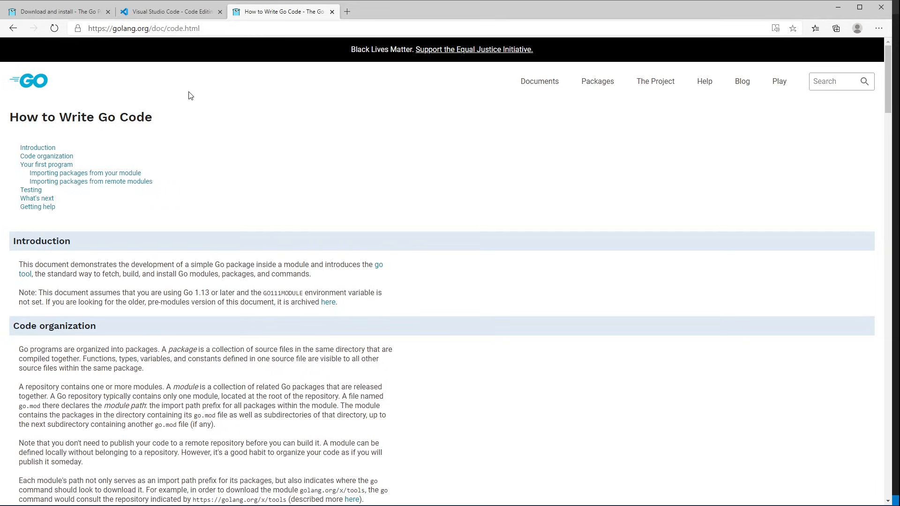
{"action": "mouse_move", "coordinate": [209, 143]}
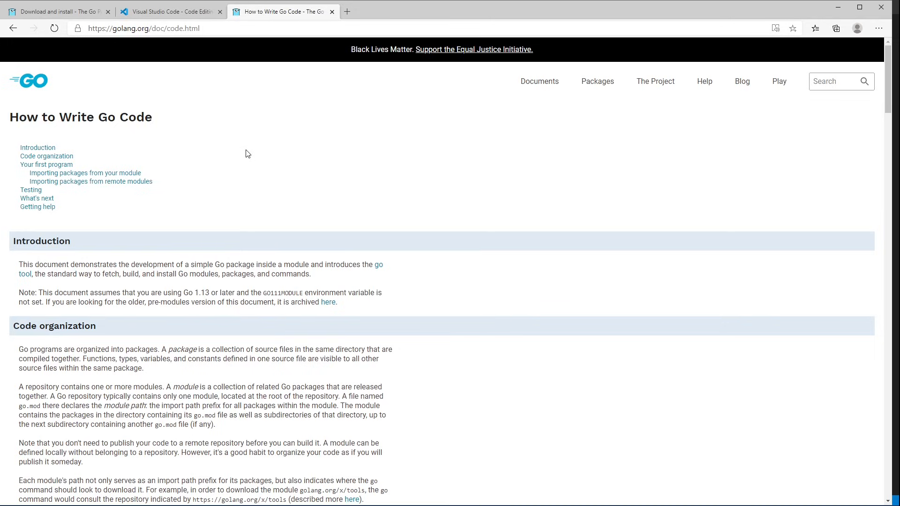
{"action": "mouse_move", "coordinate": [254, 160]}
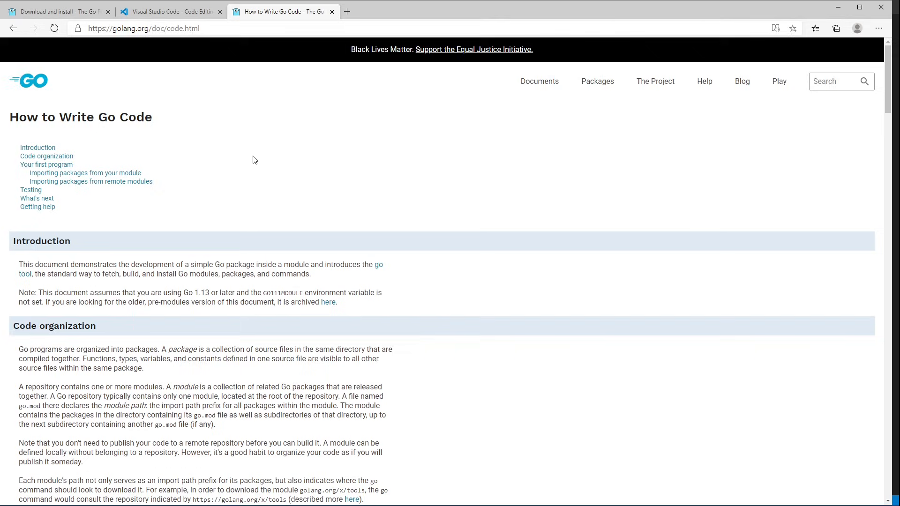
{"action": "scroll", "scroll_direction": "down", "scroll_amount": 3}
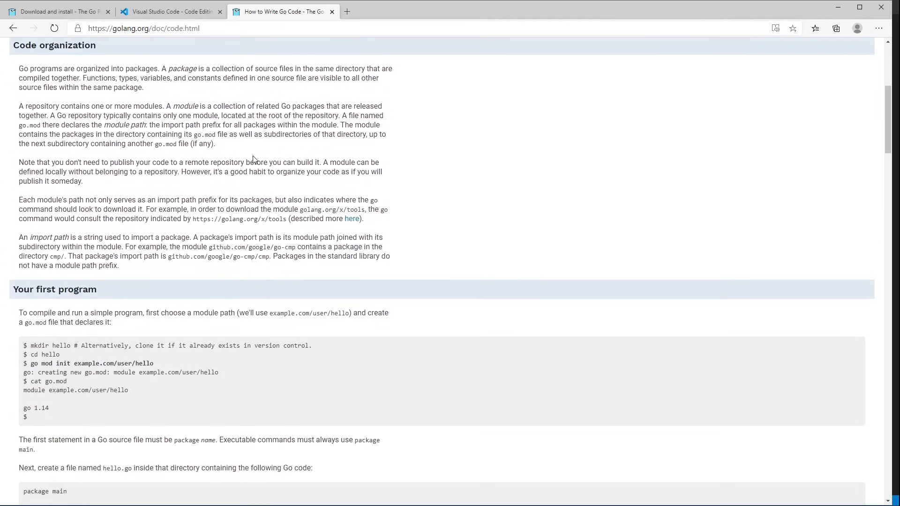
{"action": "scroll", "scroll_direction": "down", "scroll_amount": 3}
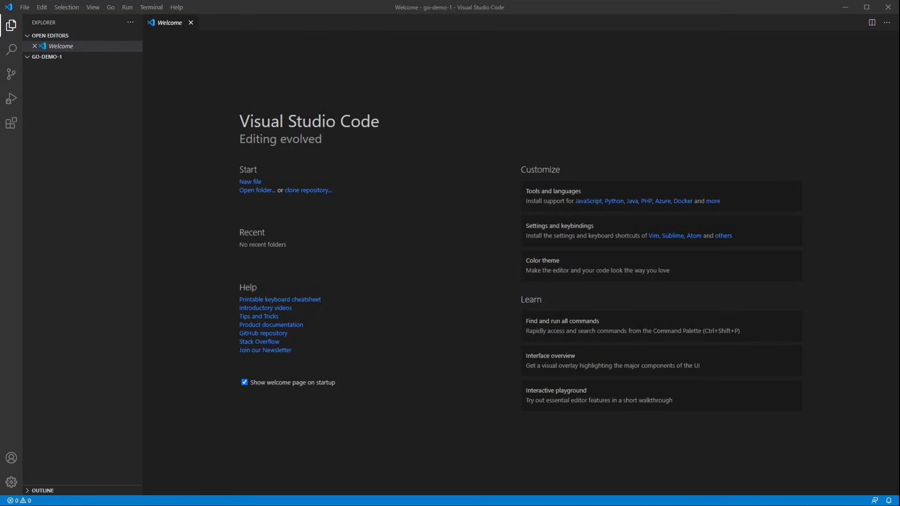
{"action": "mouse_move", "coordinate": [196, 91]}
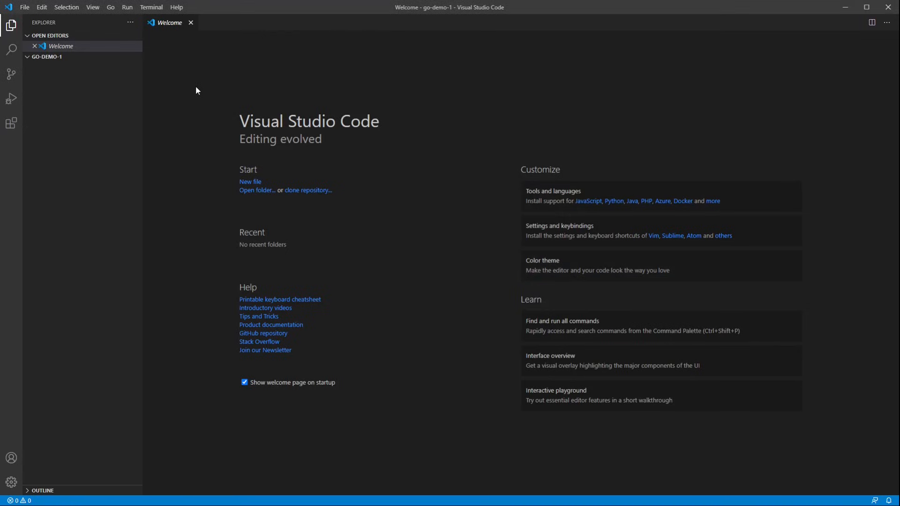
{"action": "mouse_move", "coordinate": [57, 65]}
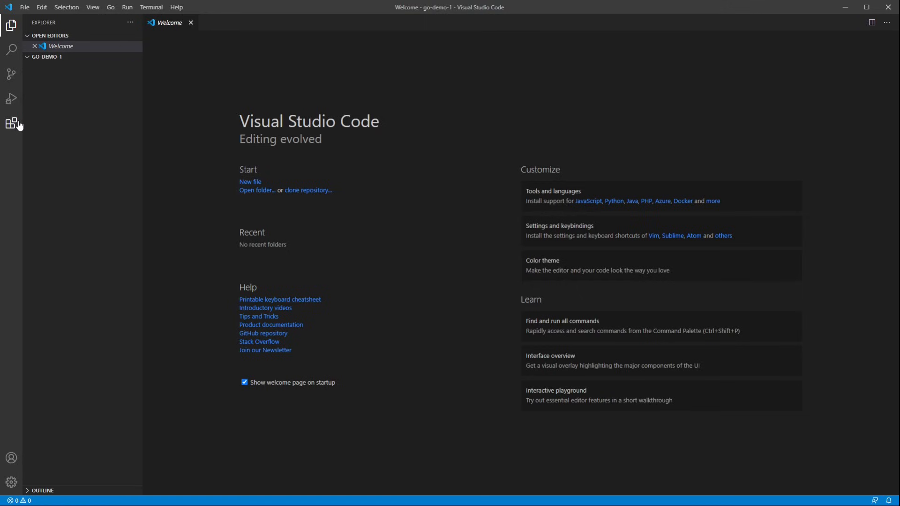
- Search the Extensions marketplace for 'go' and install the Go extension by Go Team at Google
{"action": "left_click", "coordinate": [11, 123]}
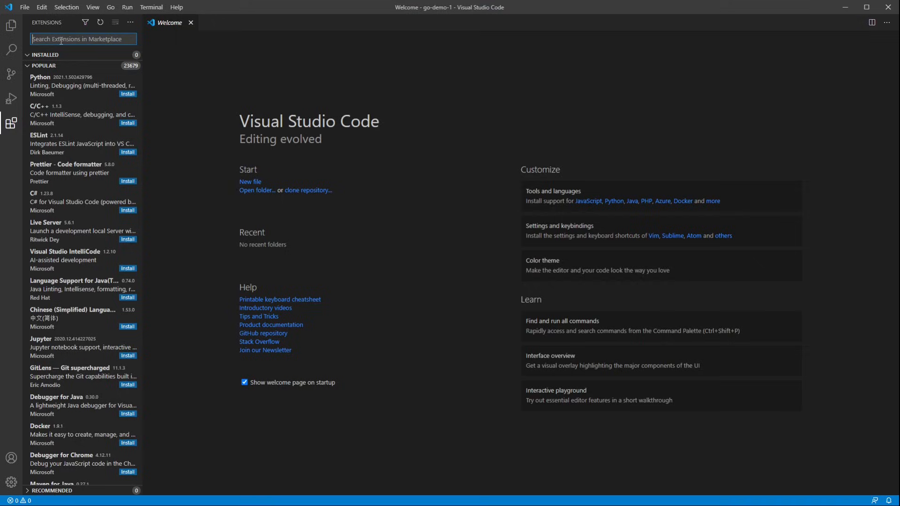
{"action": "type", "text": "go"}
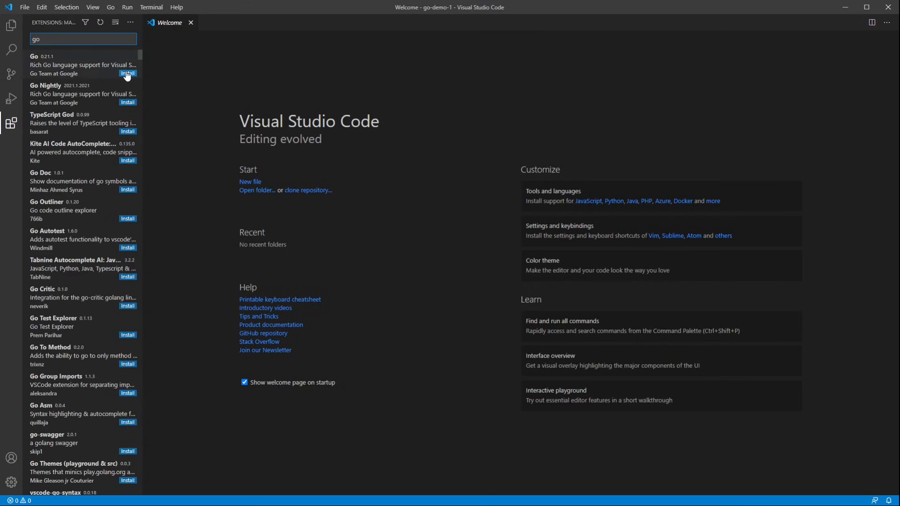
{"action": "left_click", "coordinate": [68, 64]}
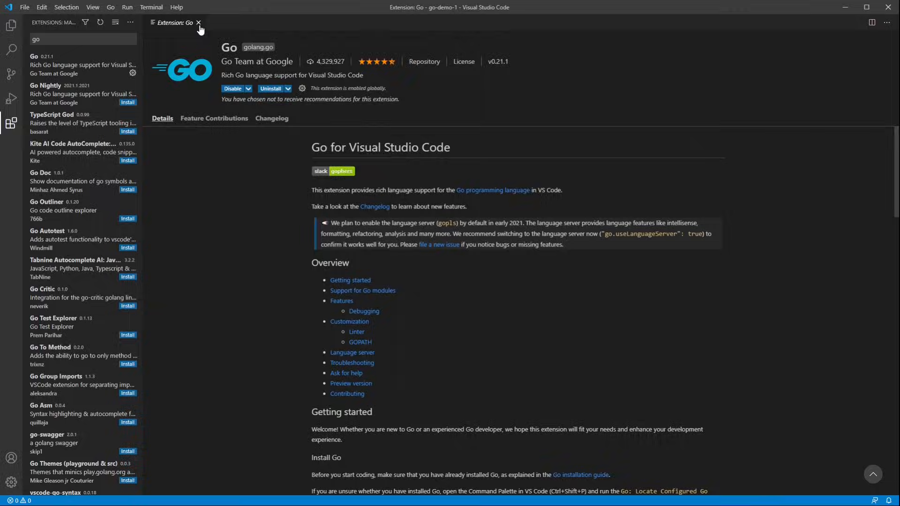
{"action": "left_click", "coordinate": [197, 22]}
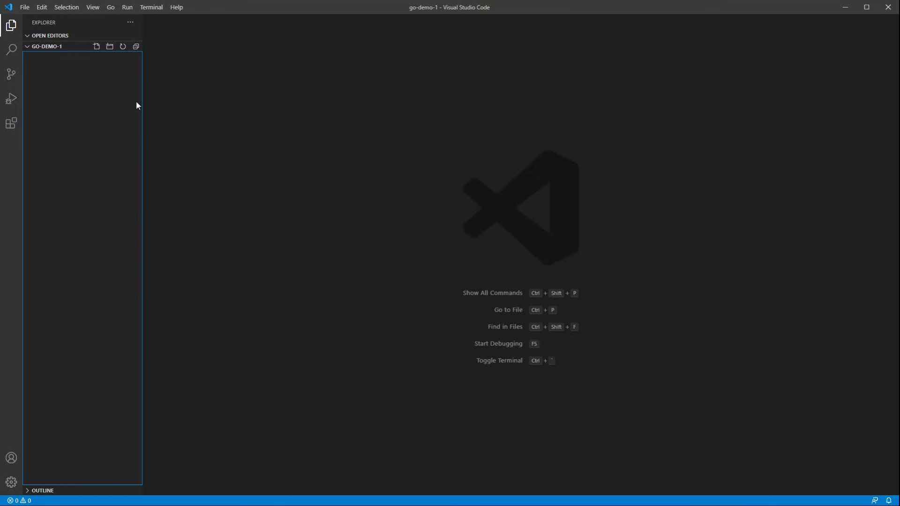
{"action": "mouse_move", "coordinate": [182, 50]}
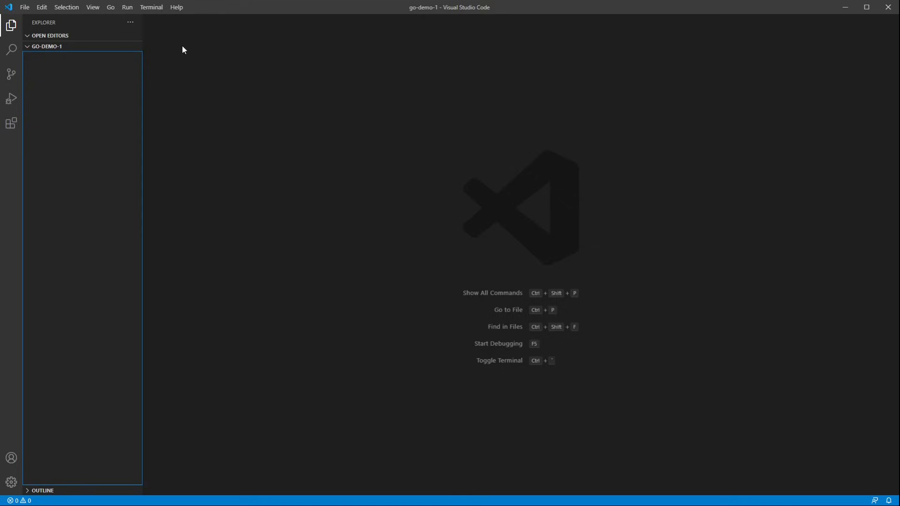
- Run go mod init example.com/go-demo-1 in a new integrated terminal to create go.mod
{"action": "left_click", "coordinate": [151, 6]}
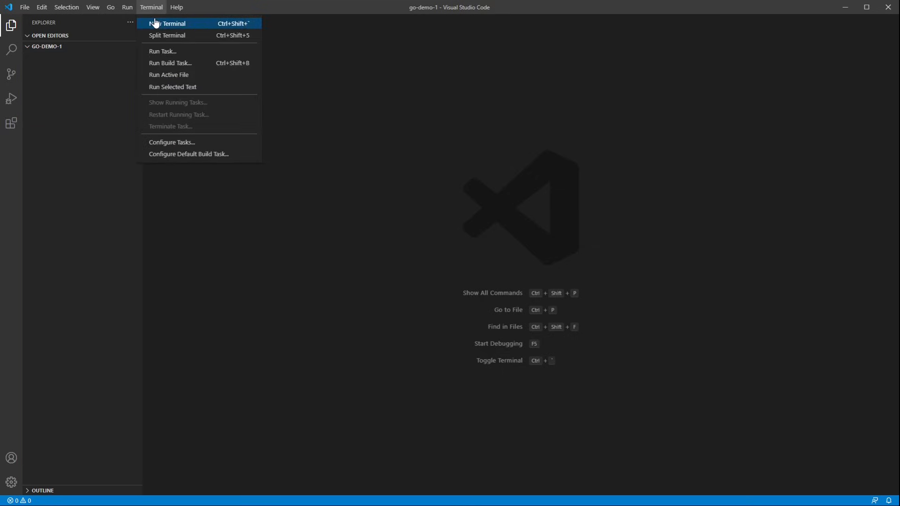
{"action": "left_click", "coordinate": [169, 22]}
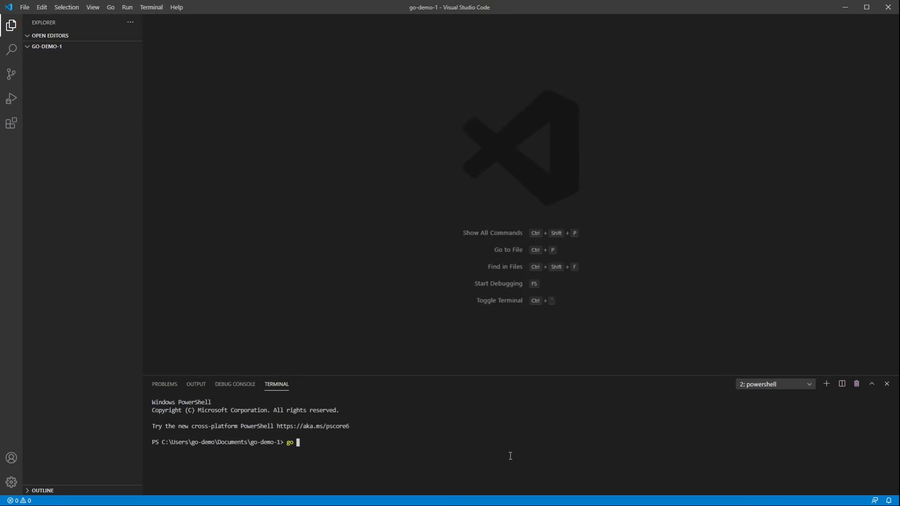
{"action": "type", "text": "mod init"}
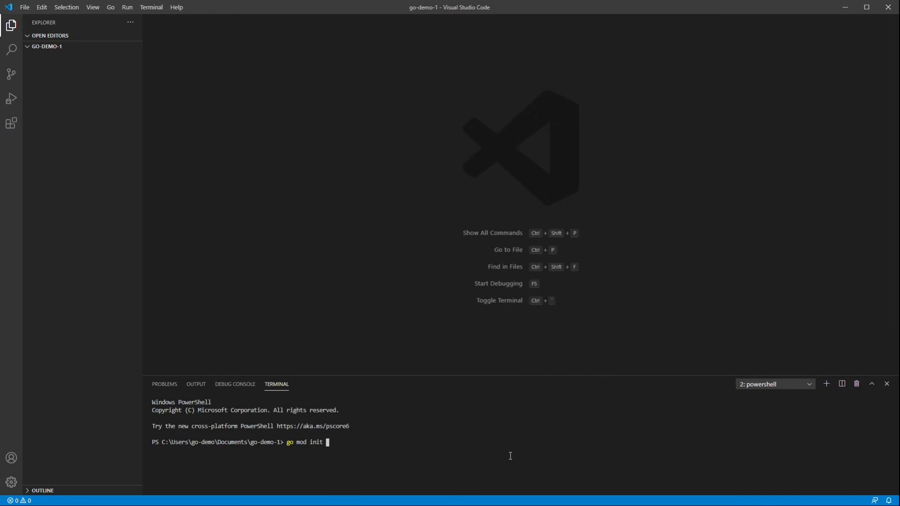
{"action": "type", "text": "example.com/go-d"}
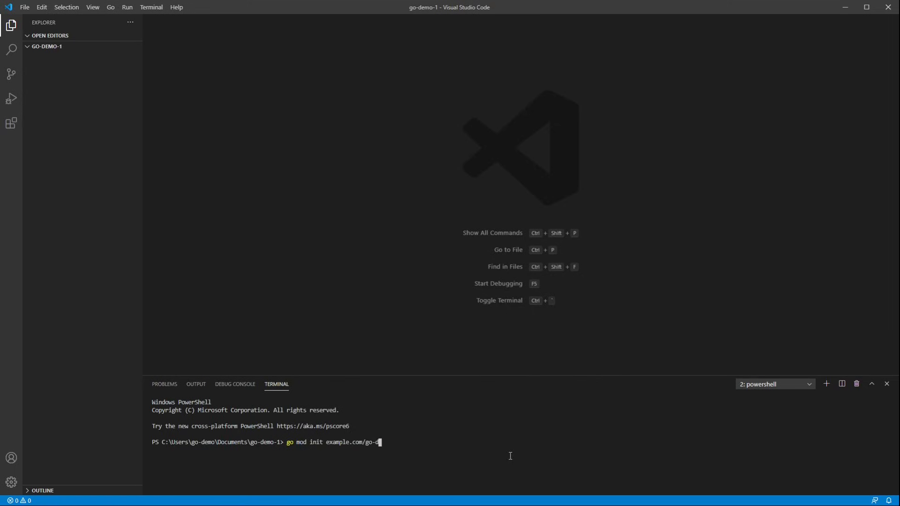
{"action": "type", "text": "emo-1"}
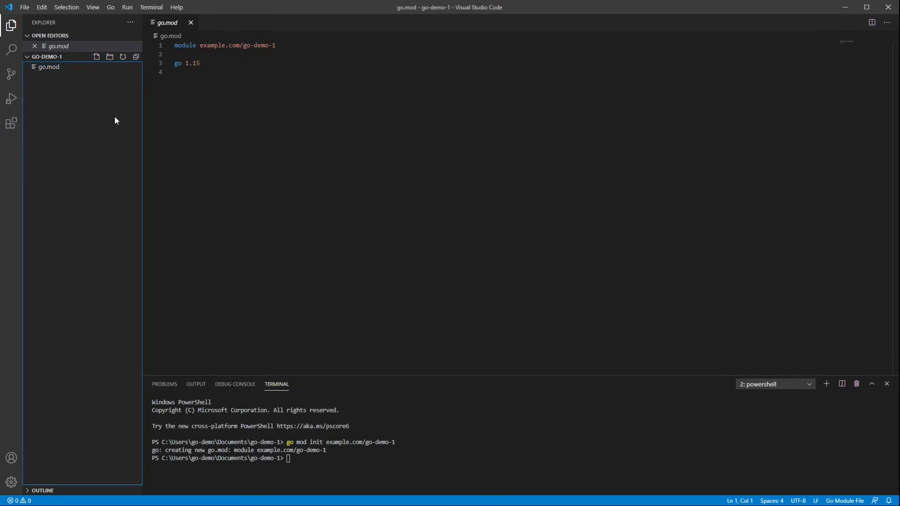
{"action": "mouse_move", "coordinate": [100, 110]}
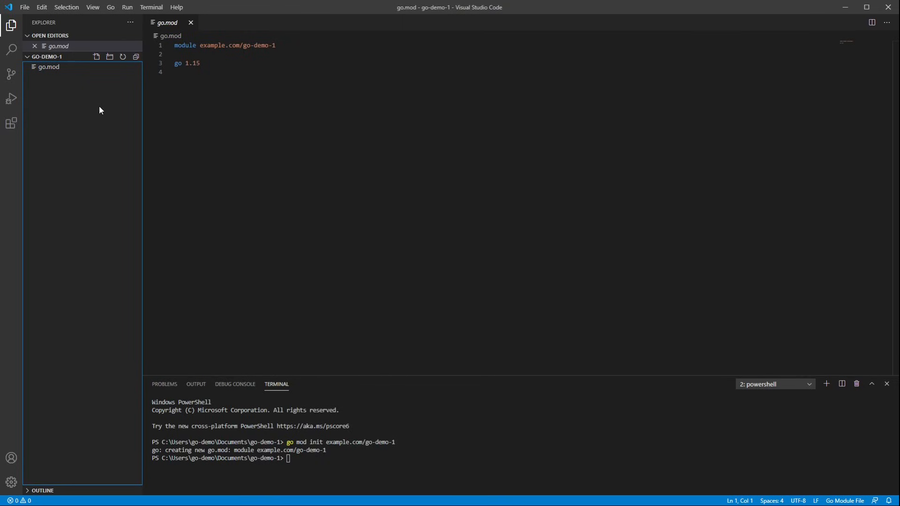
- Create a mascot folder at the project root with an empty mascot.go file inside it
{"action": "right_click", "coordinate": [101, 111]}
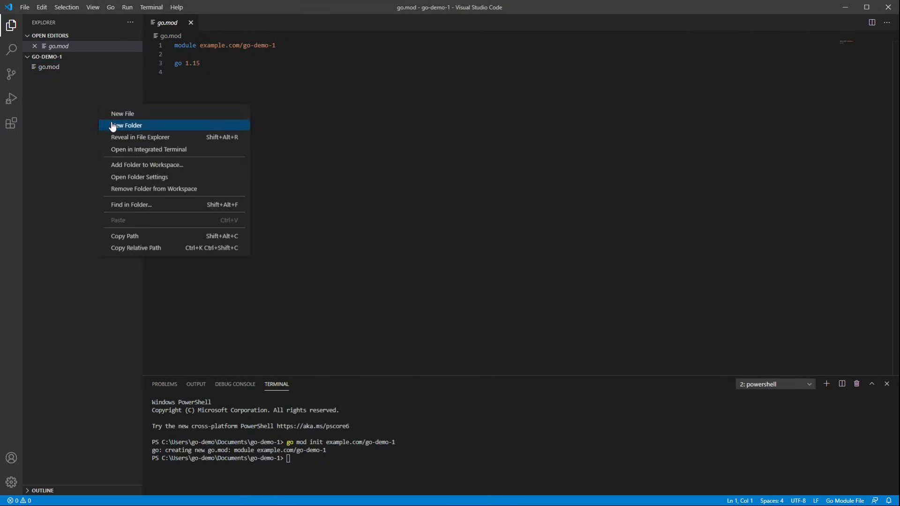
{"action": "left_click", "coordinate": [126, 125]}
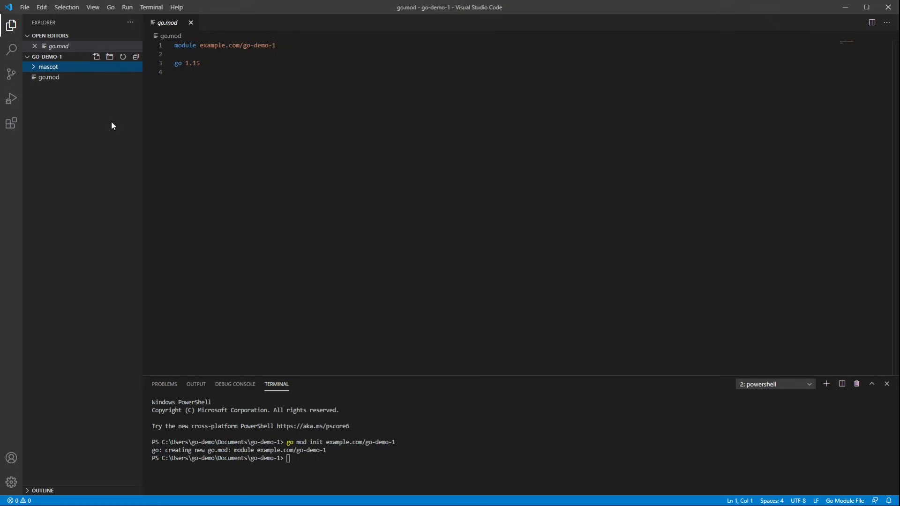
{"action": "right_click", "coordinate": [48, 66]}
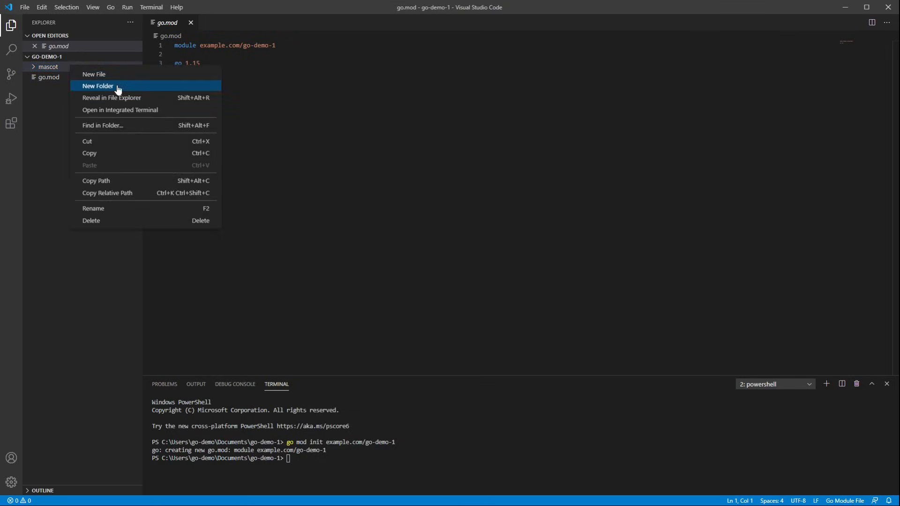
{"action": "left_click", "coordinate": [94, 74]}
{"action": "type", "text": "mascot.go"}
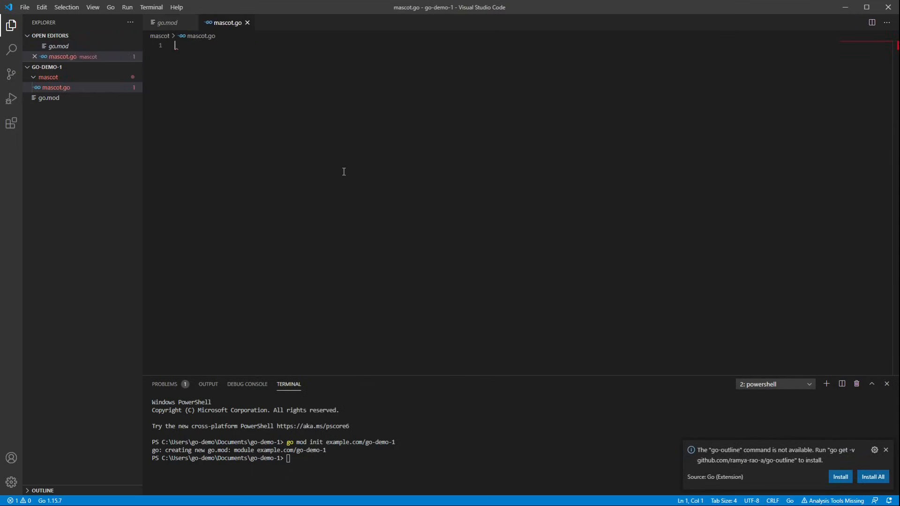
{"action": "mouse_move", "coordinate": [510, 231]}
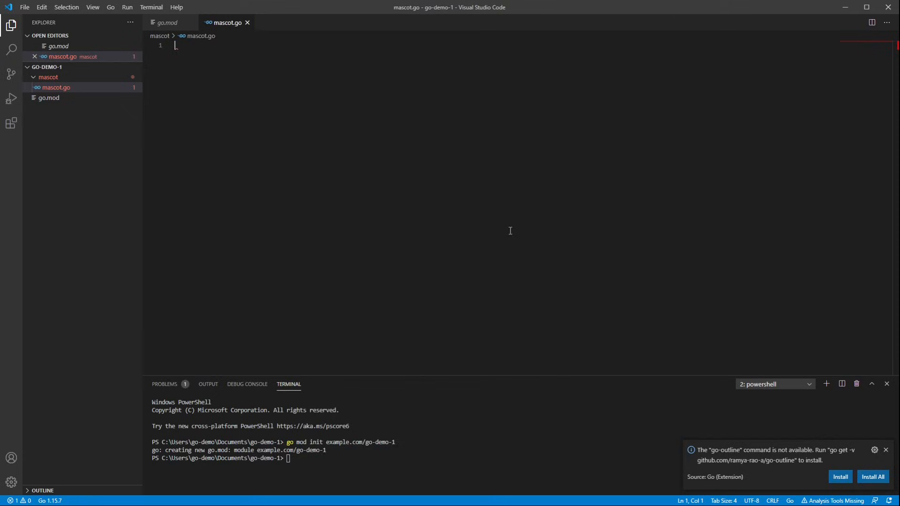
{"action": "mouse_move", "coordinate": [811, 484]}
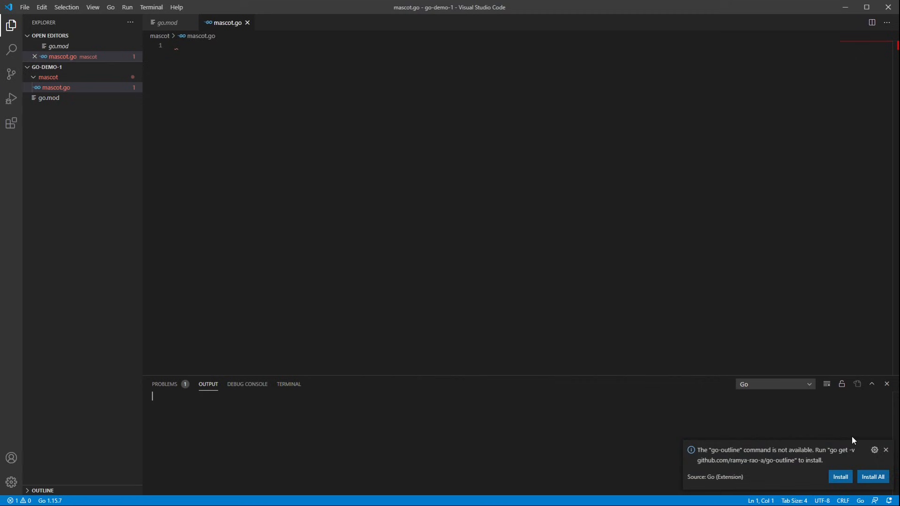
- Install All missing Go tools (gopkgs, go-outline, dlv, golint, gopls) from the notification
{"action": "left_click", "coordinate": [872, 476]}
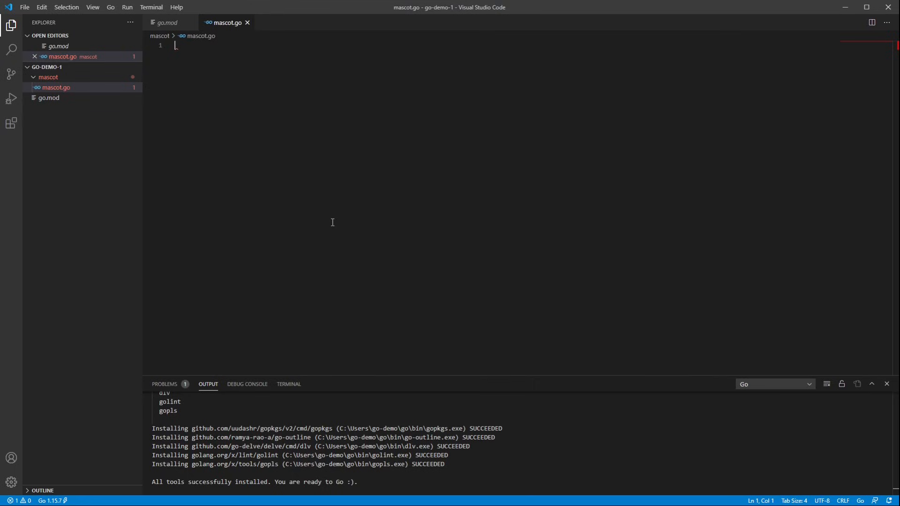
- Write package mascot with func BestMascot() string returning "Tux" and save the file
{"action": "type", "text": "p"}
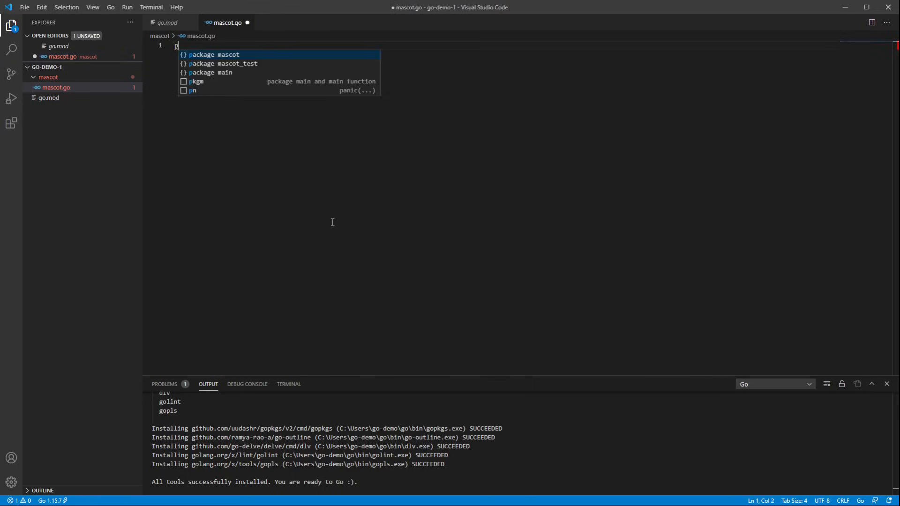
{"action": "type", "text": "ac"}
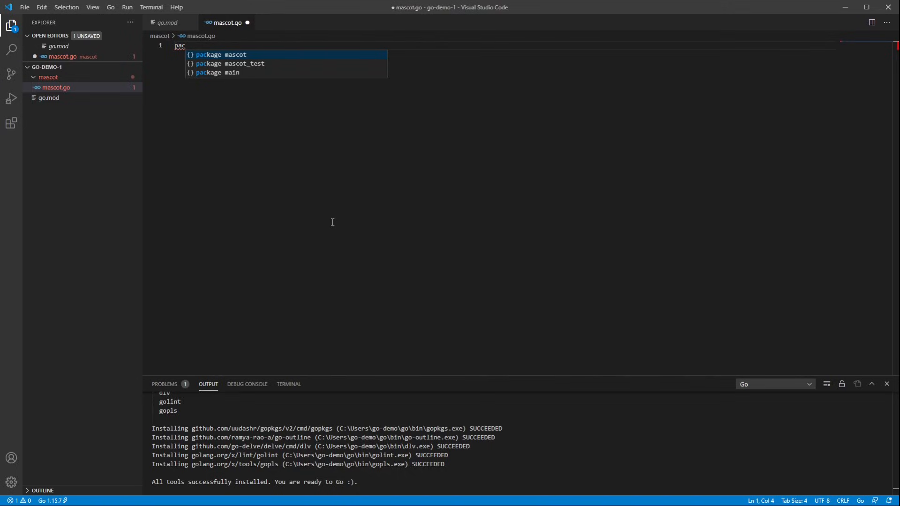
{"action": "key", "text": "Tab"}
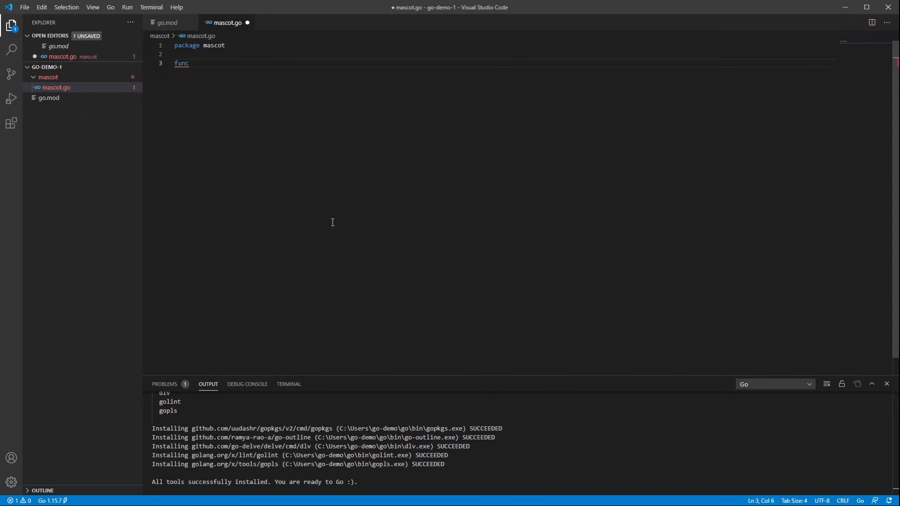
{"action": "type", "text": "Best"}
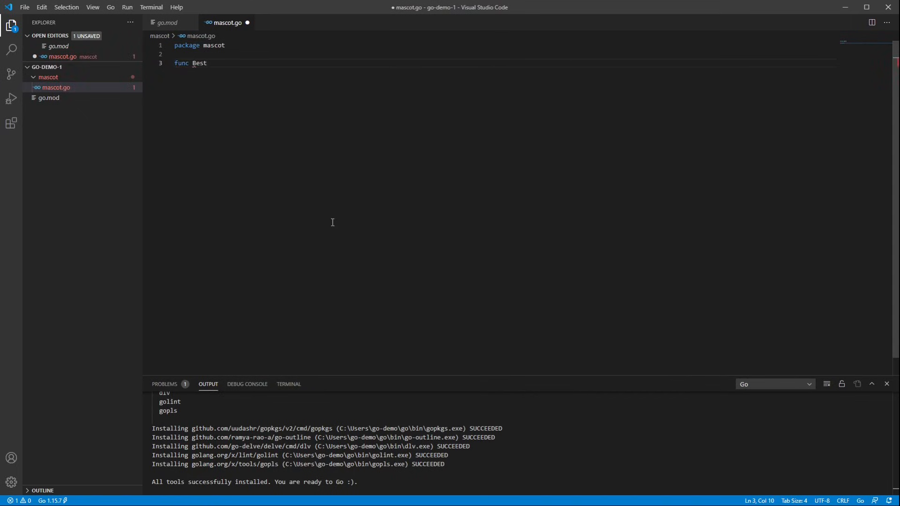
{"action": "type", "text": "Mascot() strin"}
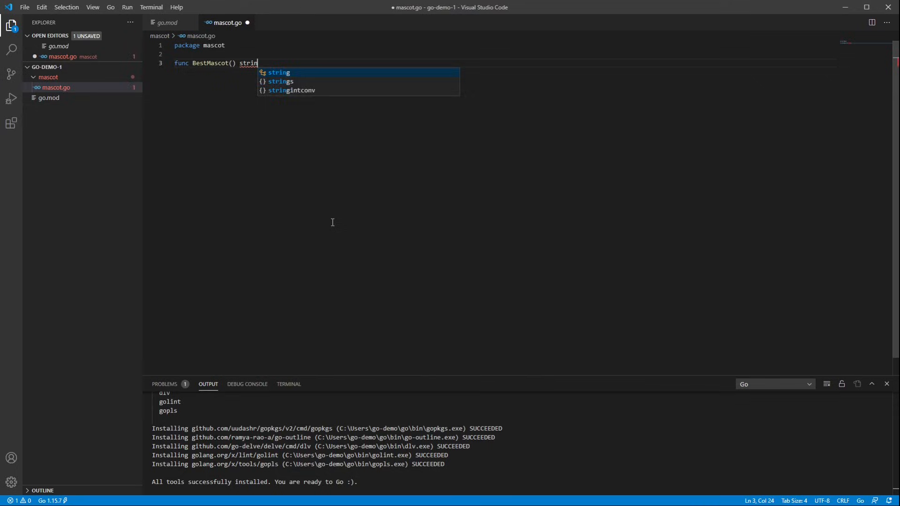
{"action": "type", "text": "{"}
{"action": "type", "text": "return \""}
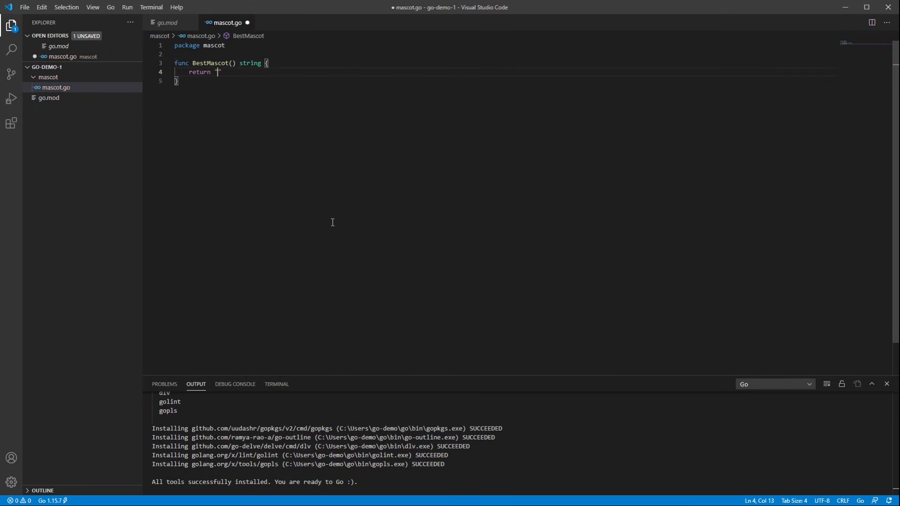
{"action": "type", "text": "Tux"}
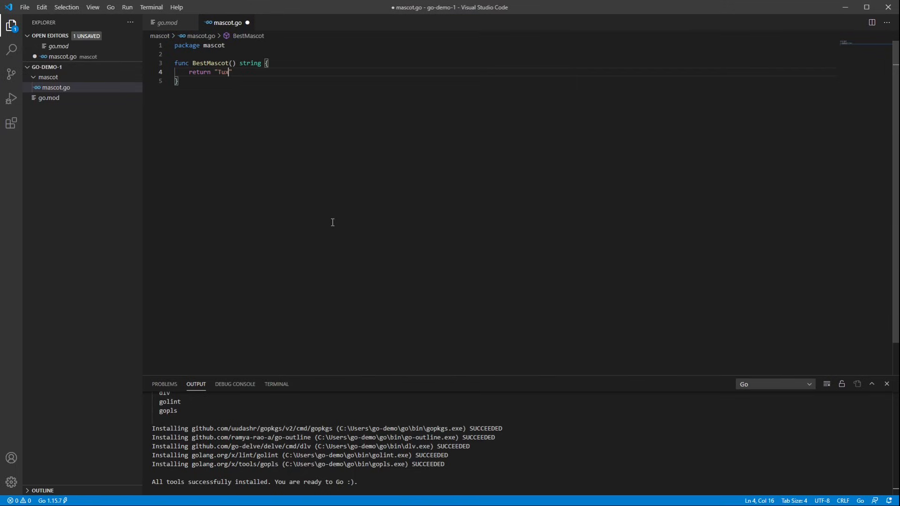
{"action": "key", "text": "ctrl+s"}
{"action": "type", "text": "//"}
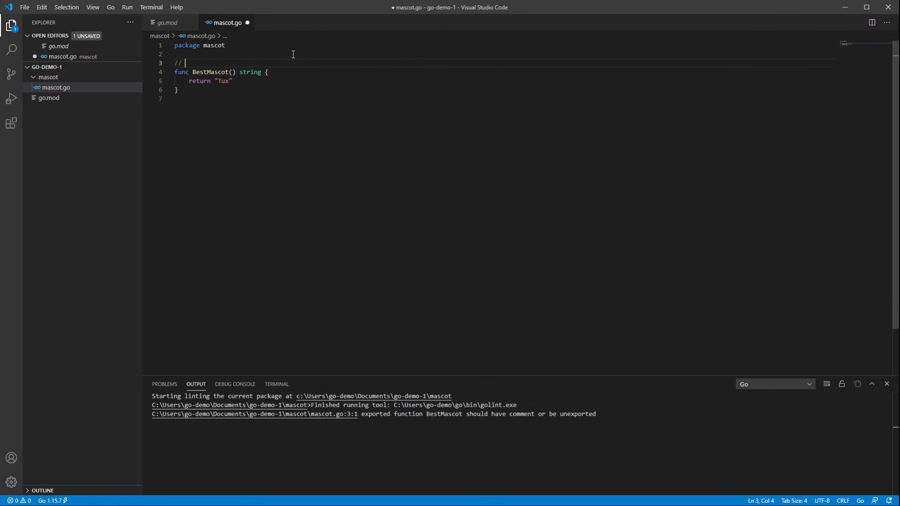
- Add a // BestMascot doc comment describing the name of the best mascot
{"action": "type", "text": "BestMascot returns the n"}
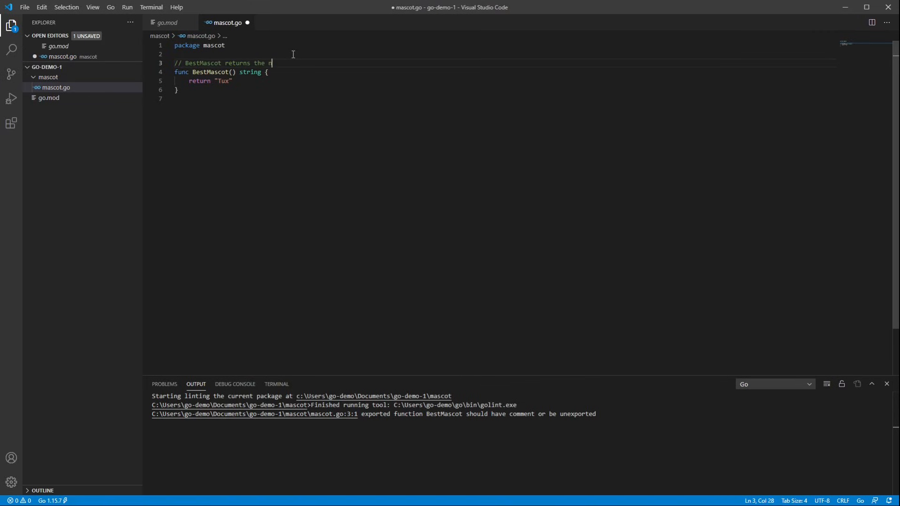
{"action": "type", "text": "ame of the best mascot."}
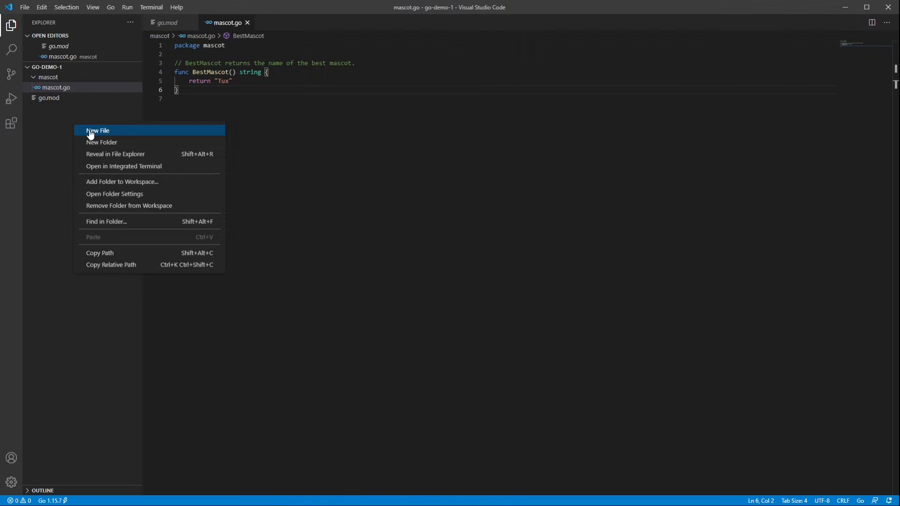
- Create main.go at the project root with package main and an empty func main(), starting fmt
{"action": "left_click", "coordinate": [97, 130]}
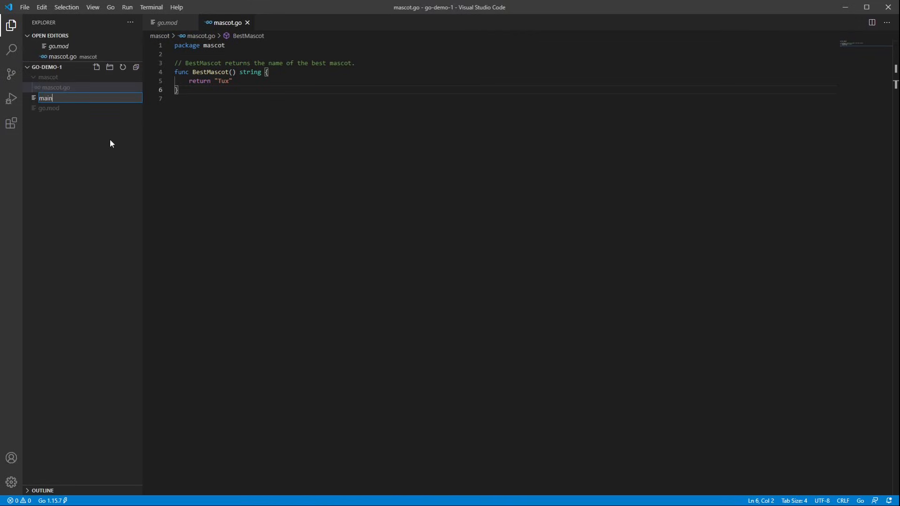
{"action": "type", "text": ".go"}
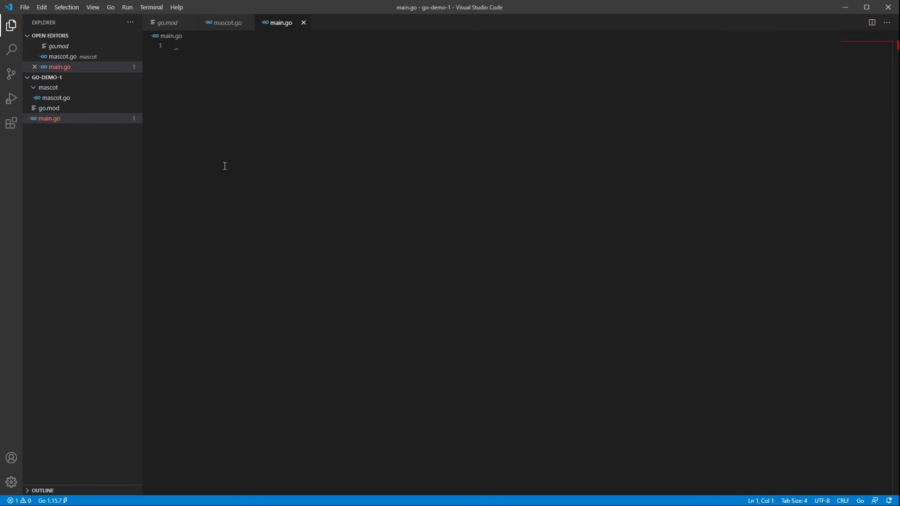
{"action": "type", "text": "pa"}
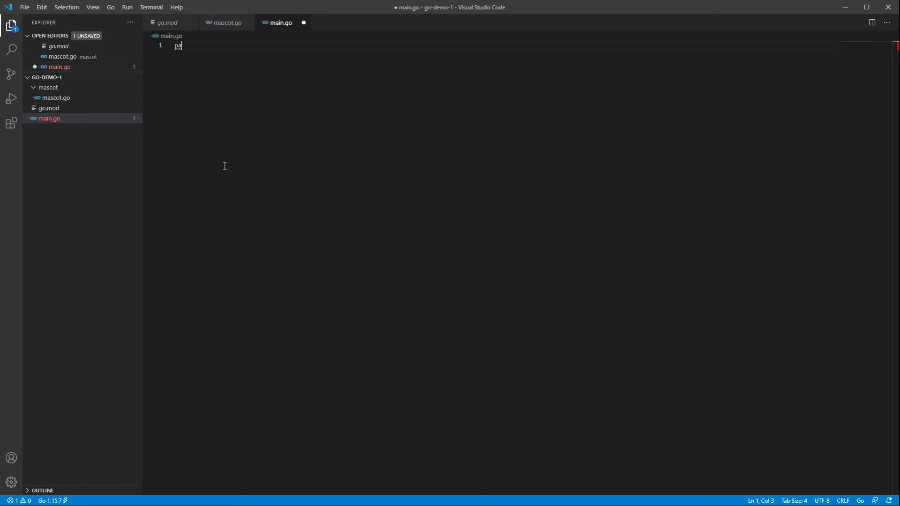
{"action": "type", "text": "ckage main"}
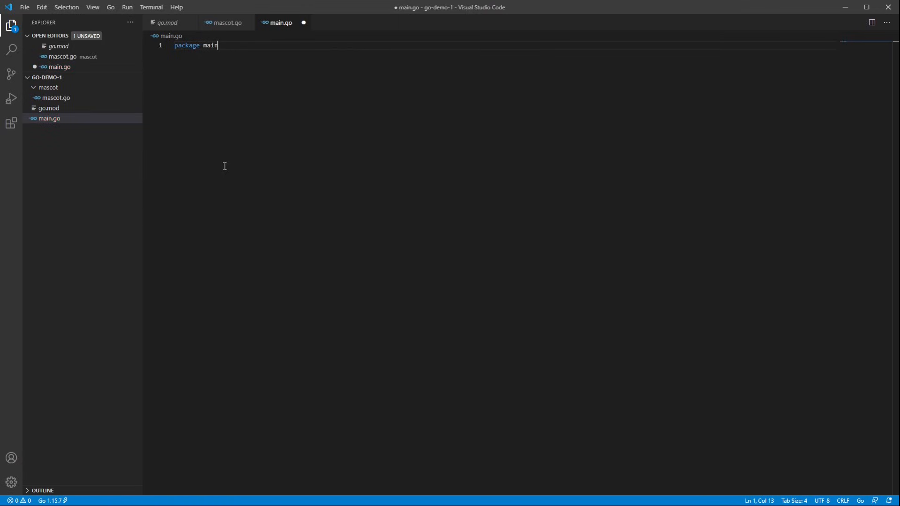
{"action": "type", "text": "func main() {"}
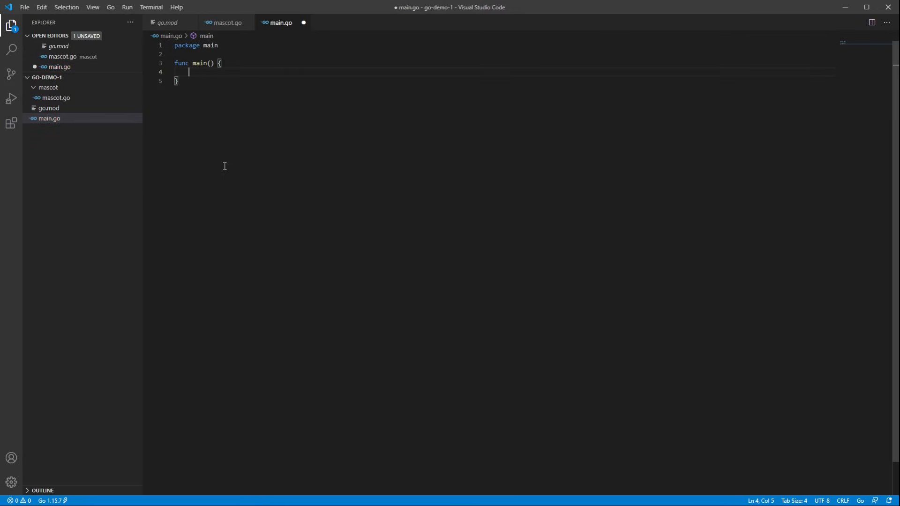
{"action": "type", "text": "fmt"}
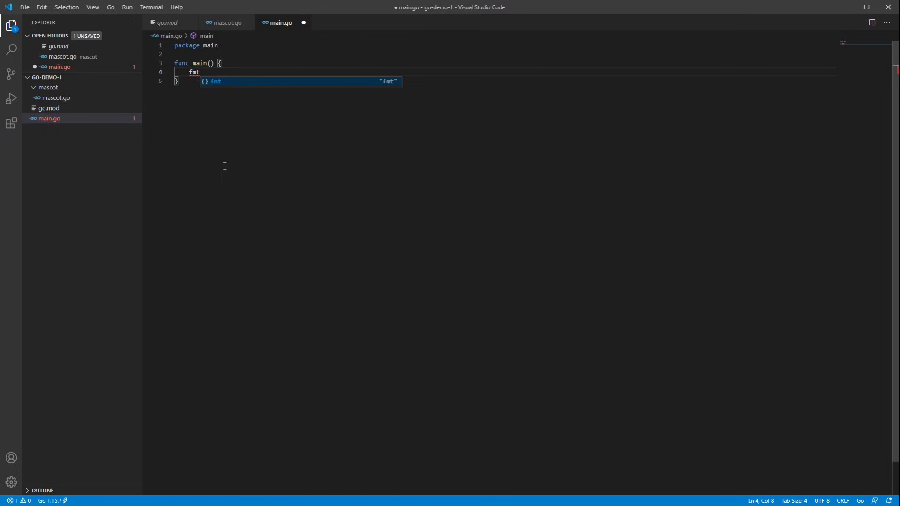
- Call fmt.Println(mascot.BestMascot()) in main, auto-importing fmt and mascot, and save main.go
{"action": "type", "text": "."}
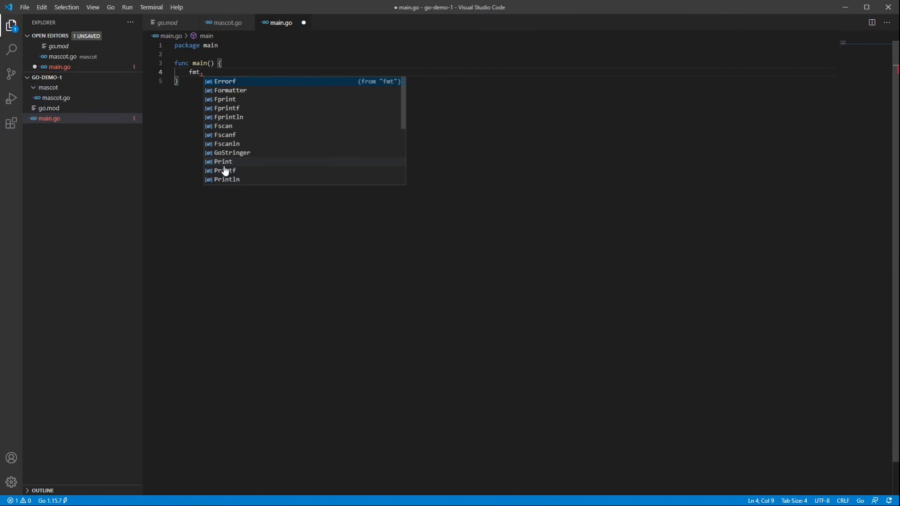
{"action": "key", "text": "Down"}
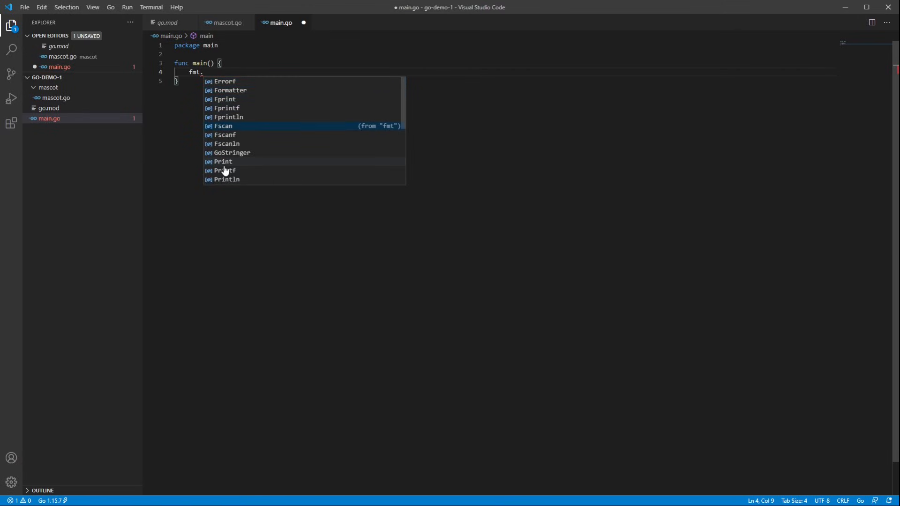
{"action": "key", "text": "Up"}
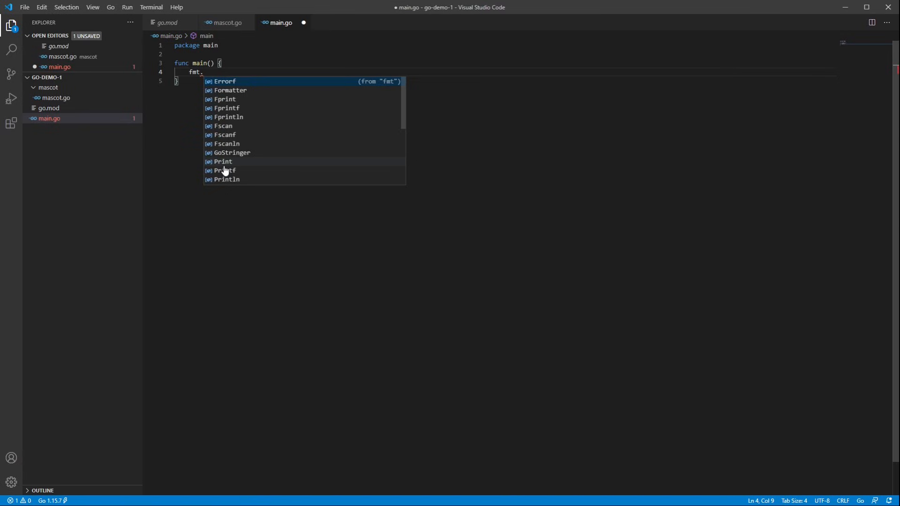
{"action": "type", "text": "Print"}
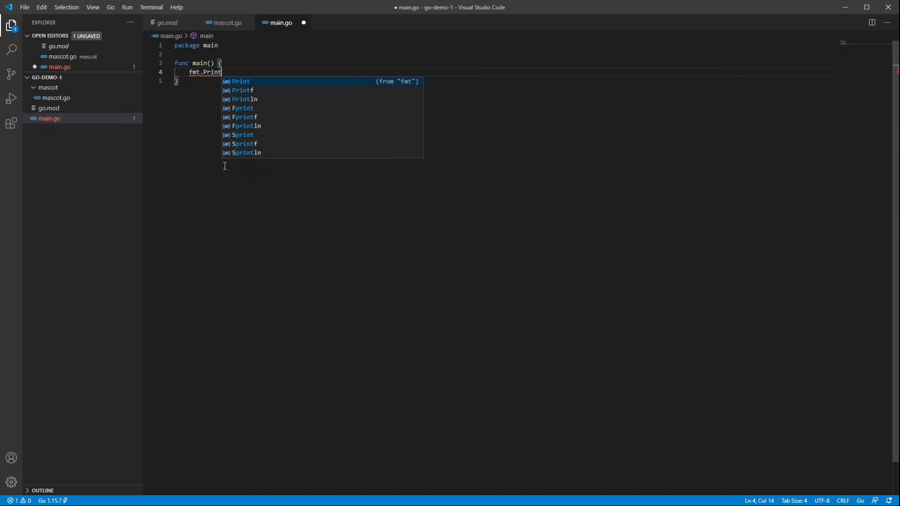
{"action": "key", "text": "Down"}
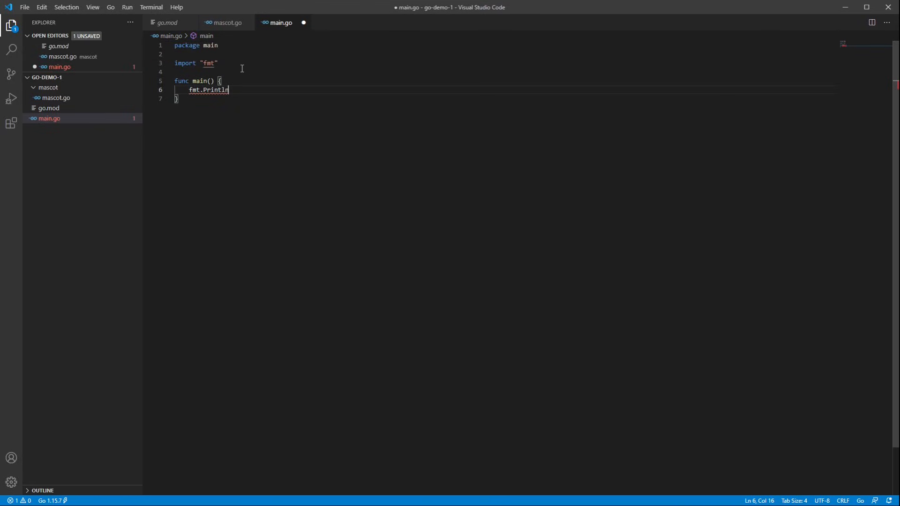
{"action": "mouse_move", "coordinate": [256, 77]}
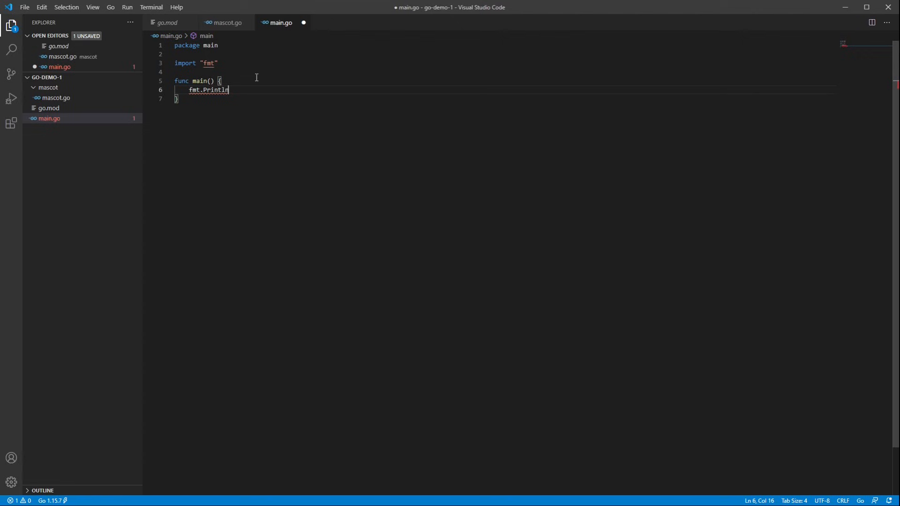
{"action": "type", "text": "(mascot"}
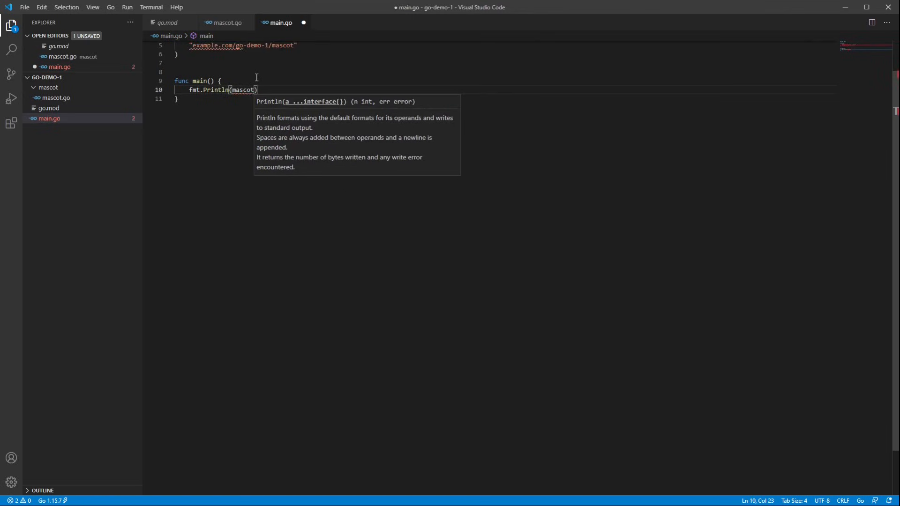
{"action": "type", "text": ".BestMascot()"}
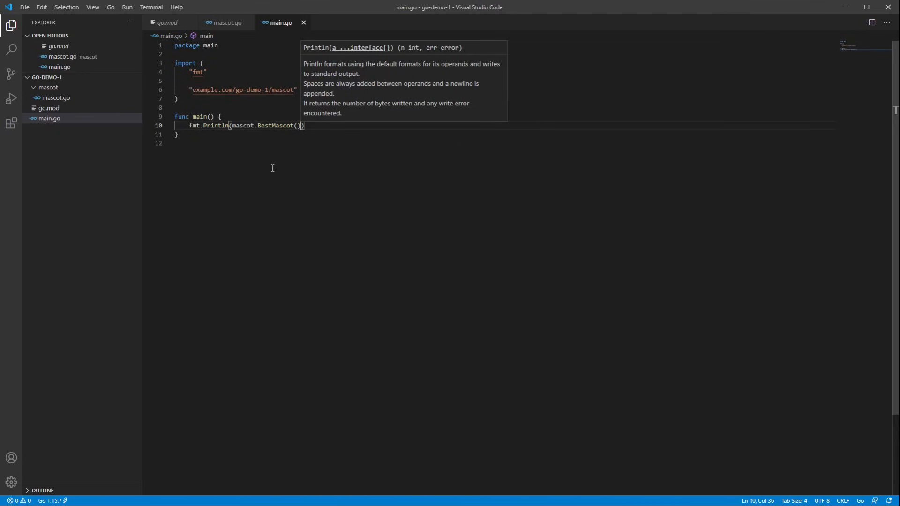
{"action": "mouse_move", "coordinate": [243, 140]}
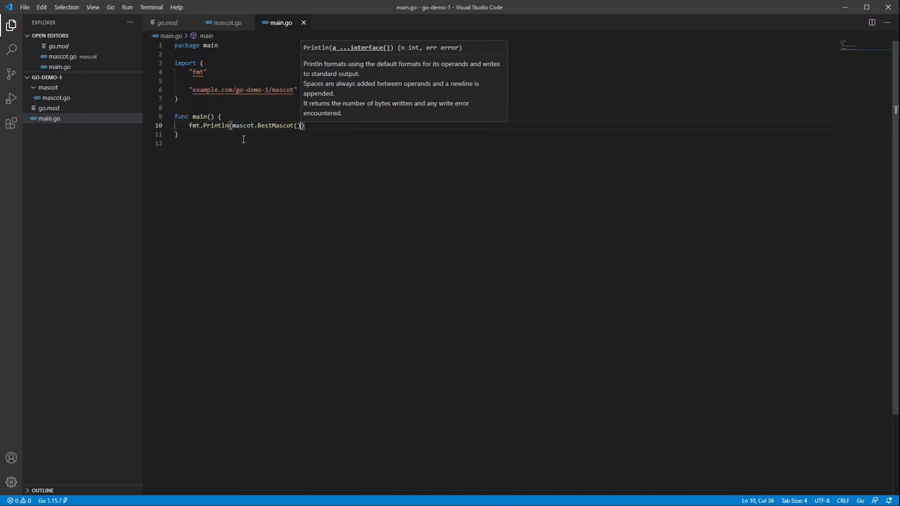
{"action": "mouse_move", "coordinate": [151, 6]}
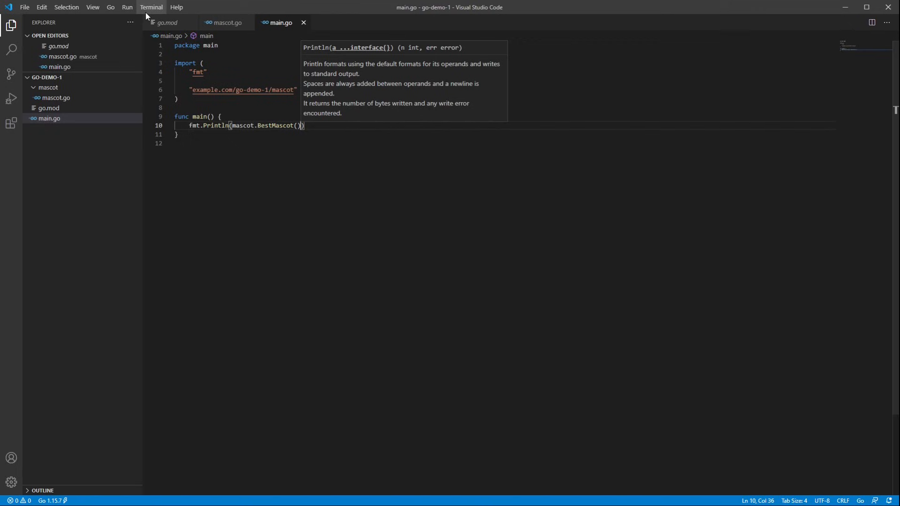
- Run go run main.go in a new terminal so it prints Tux
{"action": "left_click", "coordinate": [152, 7]}
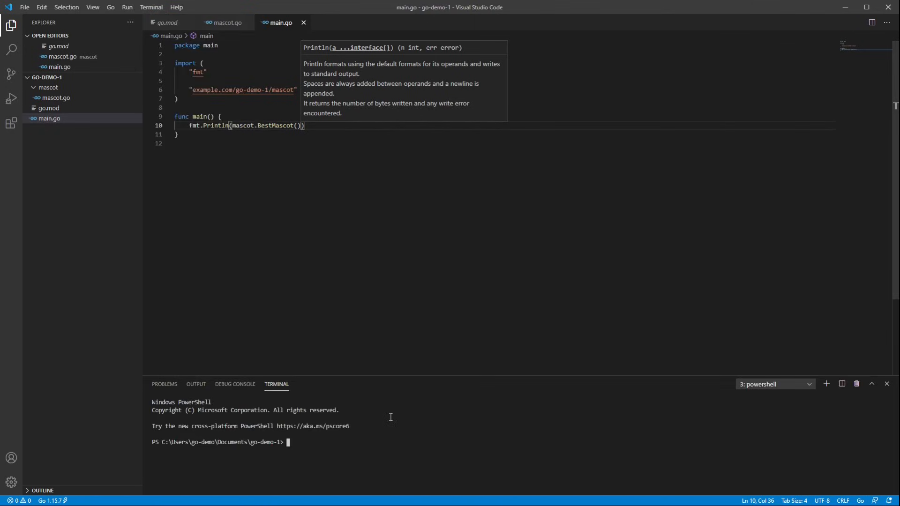
{"action": "type", "text": "go run main.go"}
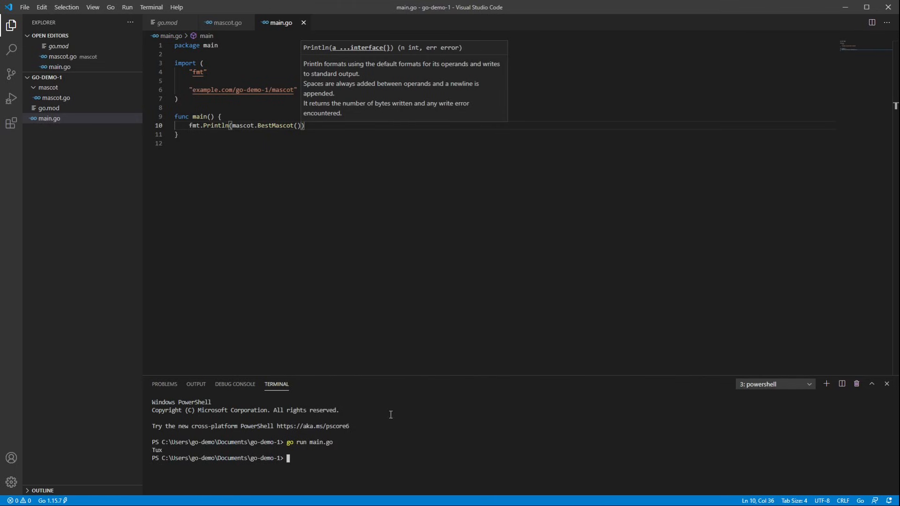
{"action": "mouse_move", "coordinate": [317, 216]}
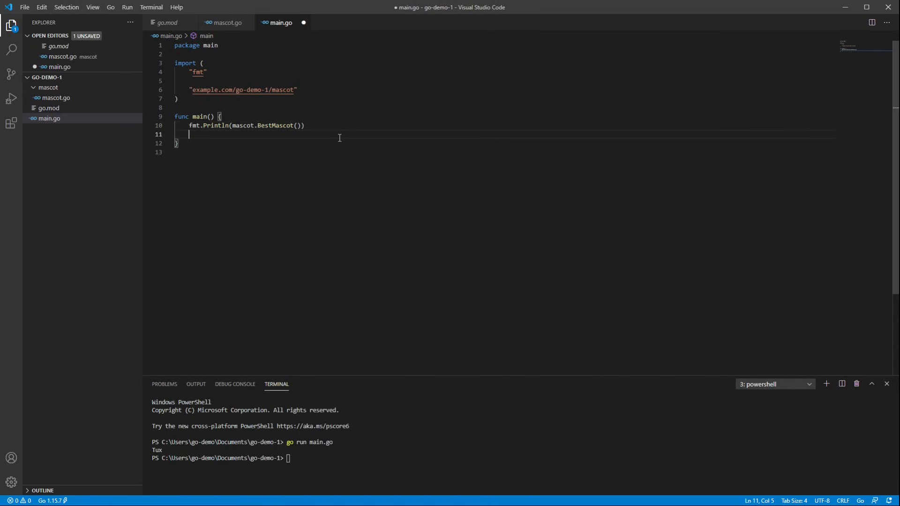
- Write fmt.Println(quote.Go) in main.go, choosing Go from the rsc.io/quote suggestions
{"action": "type", "text": "fmt.Println("}
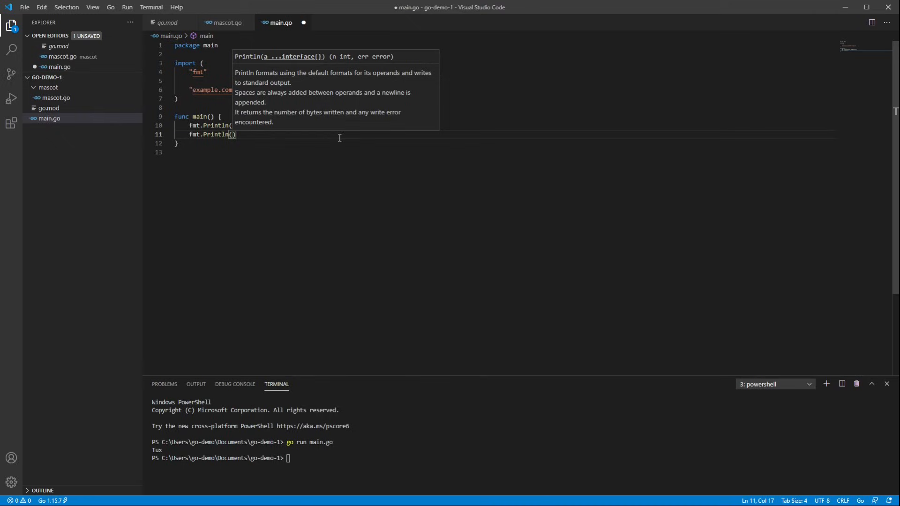
{"action": "type", "text": "quote"}
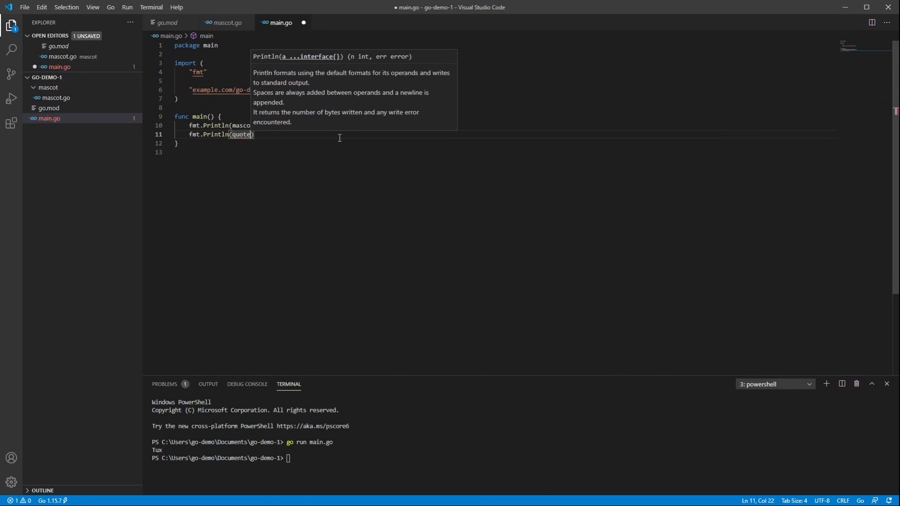
{"action": "type", "text": "."}
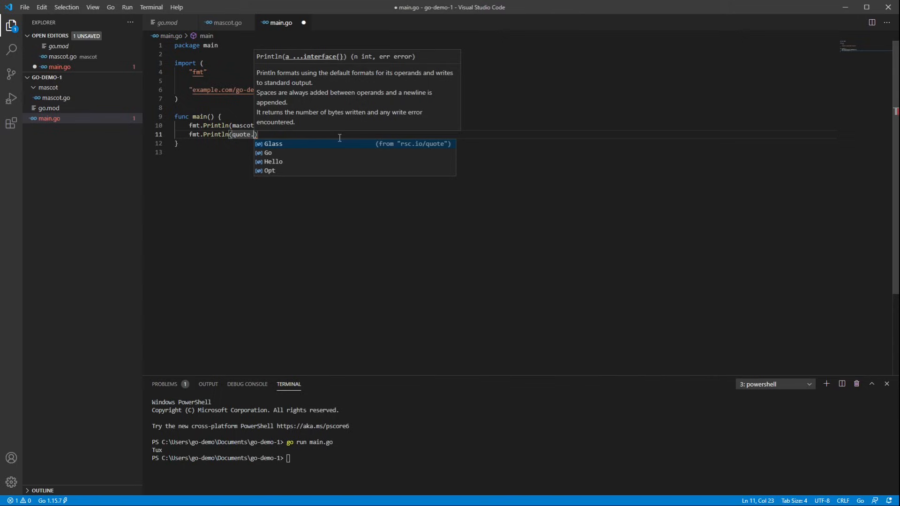
{"action": "key", "text": "Down"}
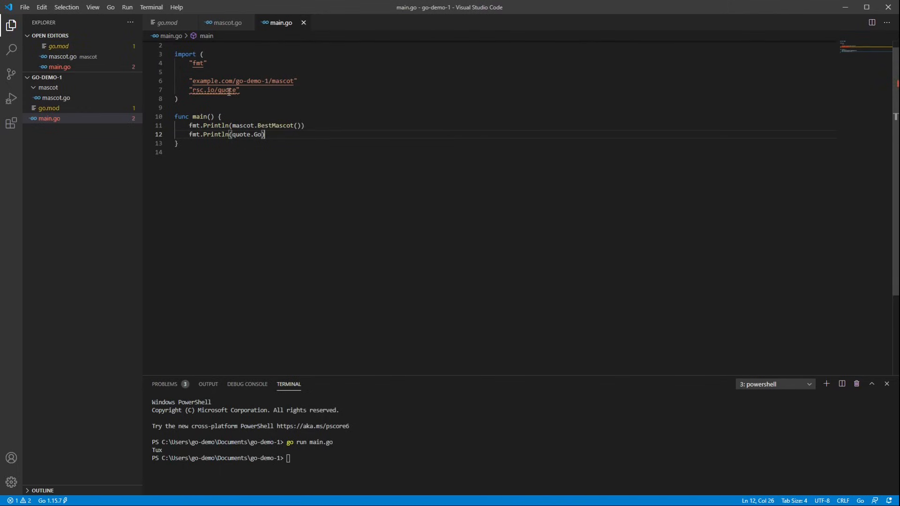
{"action": "mouse_move", "coordinate": [215, 91]}
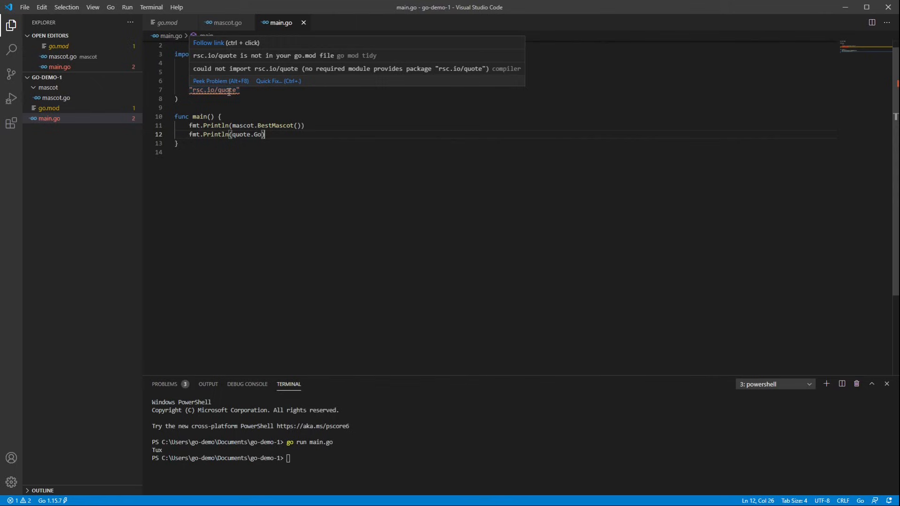
{"action": "mouse_move", "coordinate": [241, 62]}
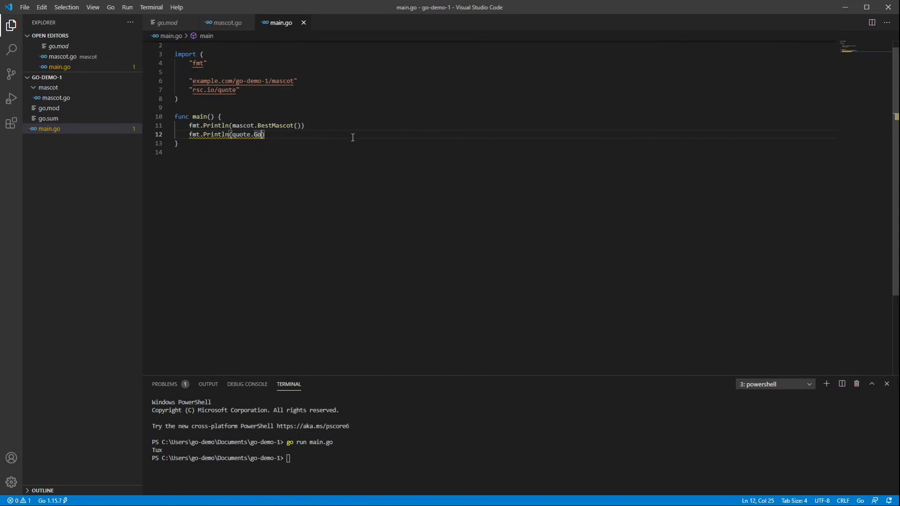
- Complete the call as quote.Go() so main.go prints Tux and the Go proverb
{"action": "type", "text": "()"}
{"action": "left_click", "coordinate": [523, 459]}
{"action": "type", "text": "go run main.go"}
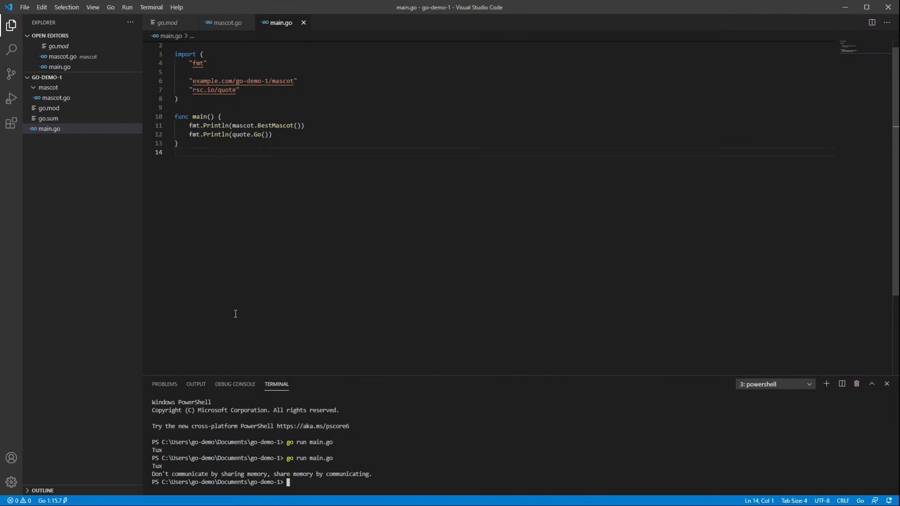
{"action": "mouse_move", "coordinate": [205, 153]}
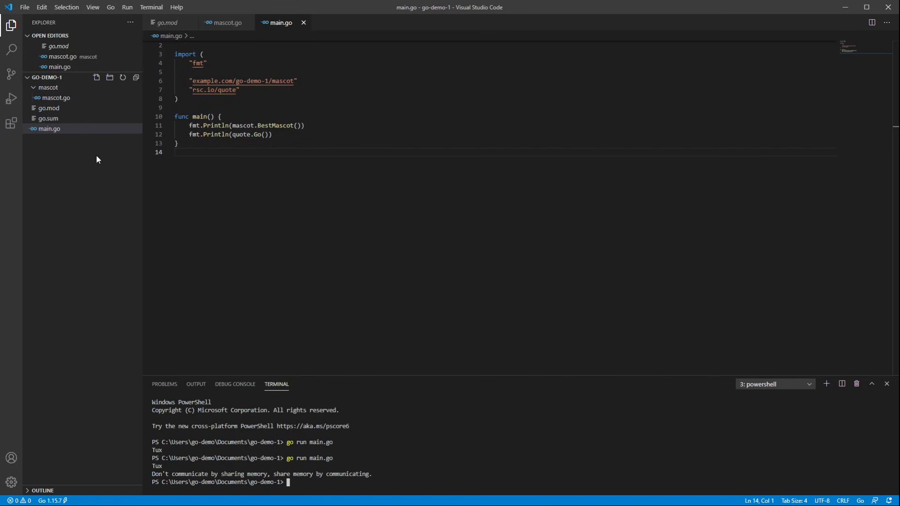
- Create mascot_test.go in the mascot folder with its package declaration
{"action": "left_click", "coordinate": [47, 88]}
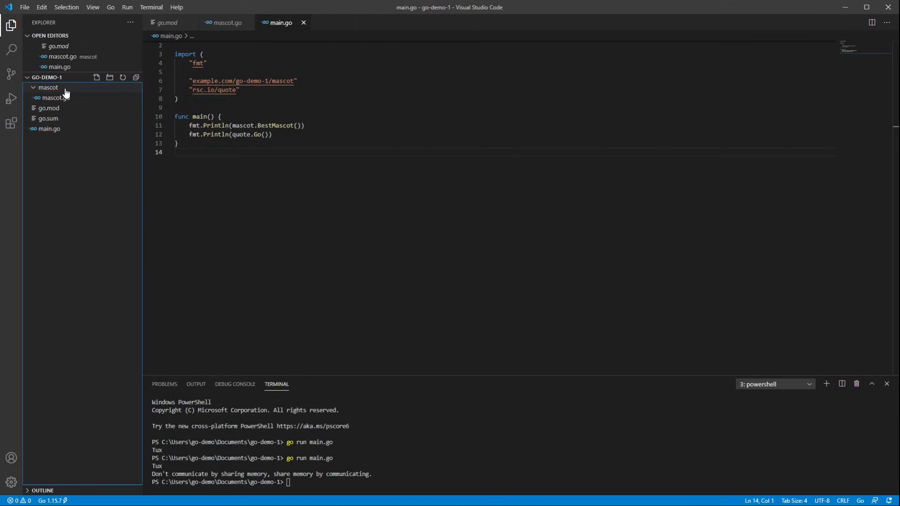
{"action": "left_click", "coordinate": [97, 77]}
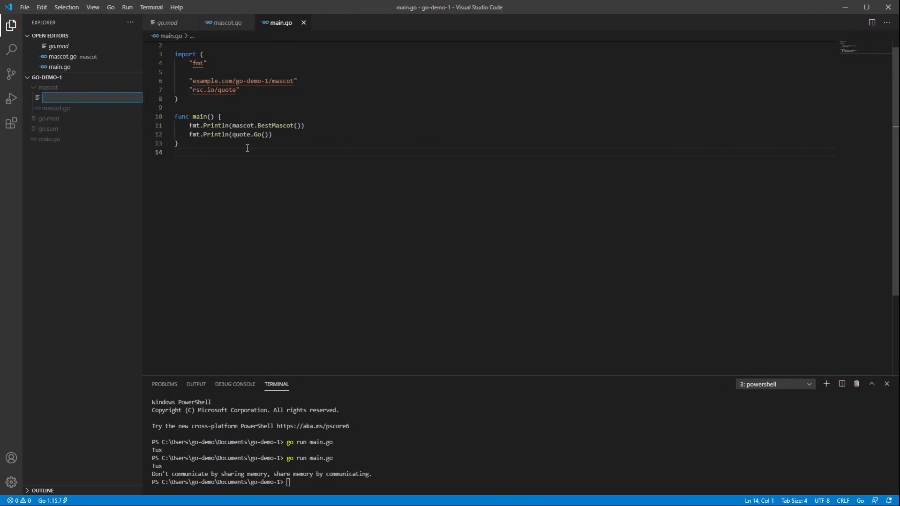
{"action": "type", "text": "mascot_t"}
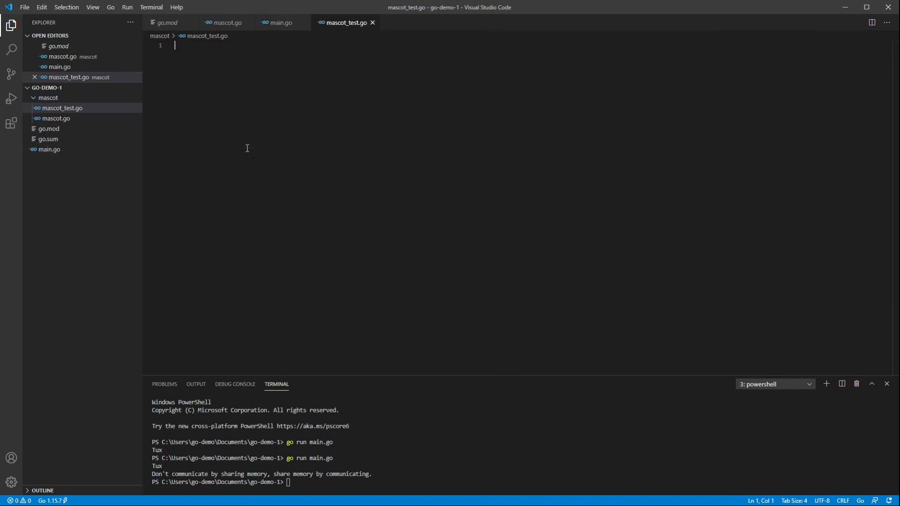
{"action": "type", "text": "package mascot_test"}
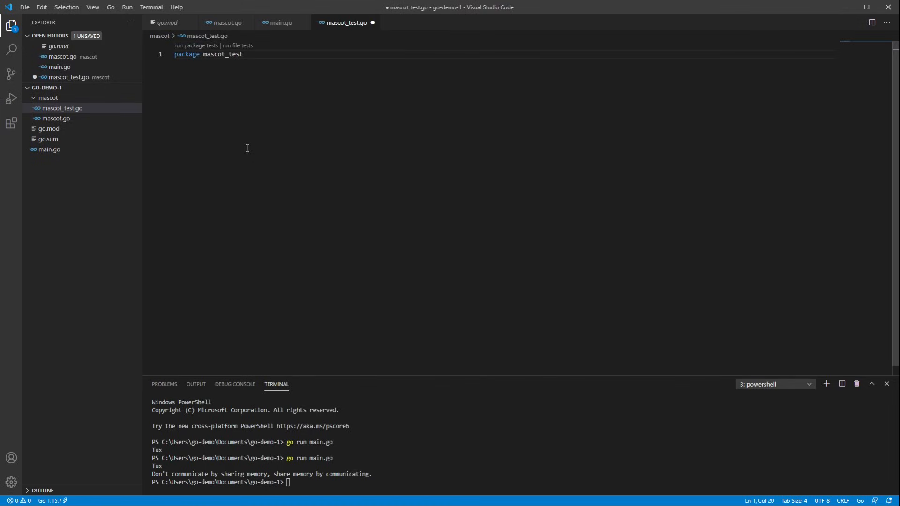
- Write TestMascot(t *testing.T) calling t.Fatal("Wrong mascot :(") if BestMascot() != "Go Gopher"
{"action": "type", "text": "func"}
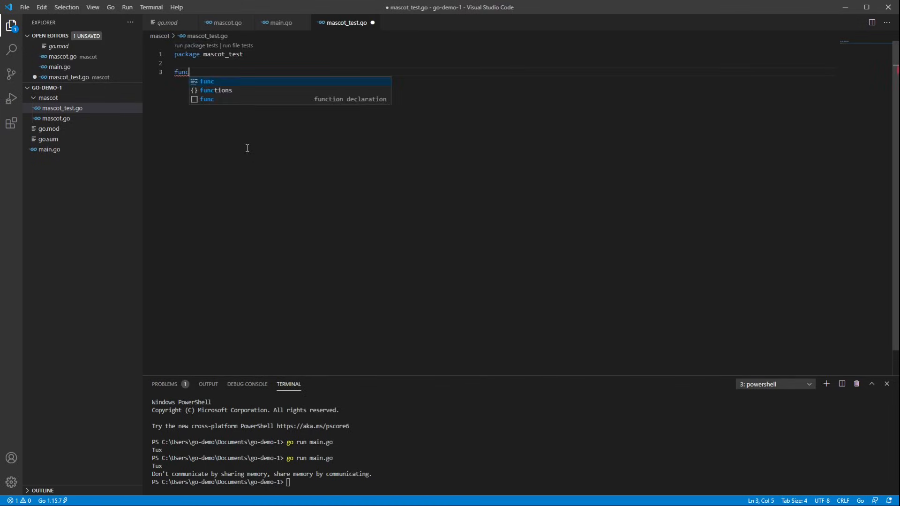
{"action": "type", "text": "TestMasco"}
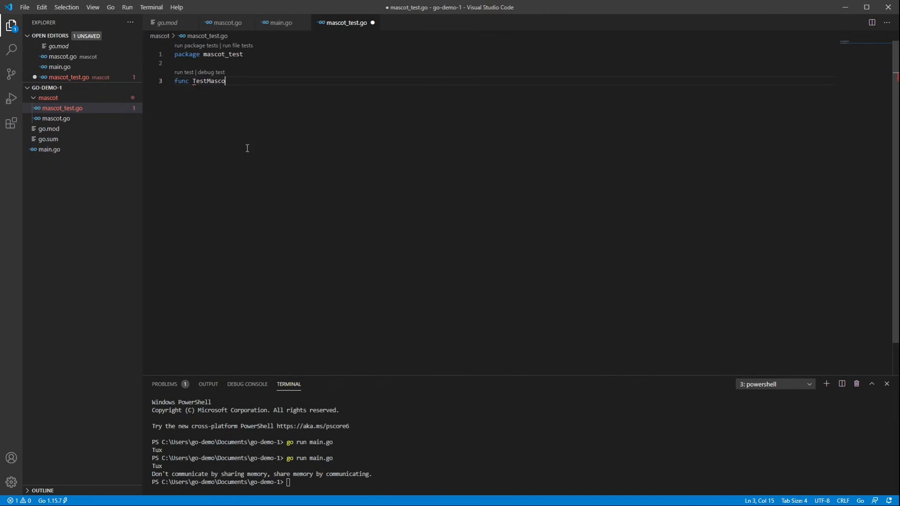
{"action": "type", "text": "(t *testing.T) {"}
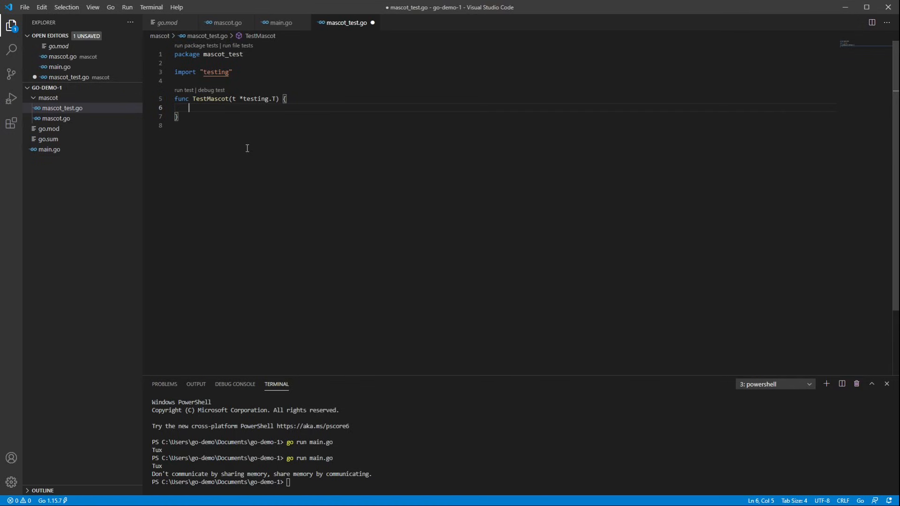
{"action": "type", "text": "if"}
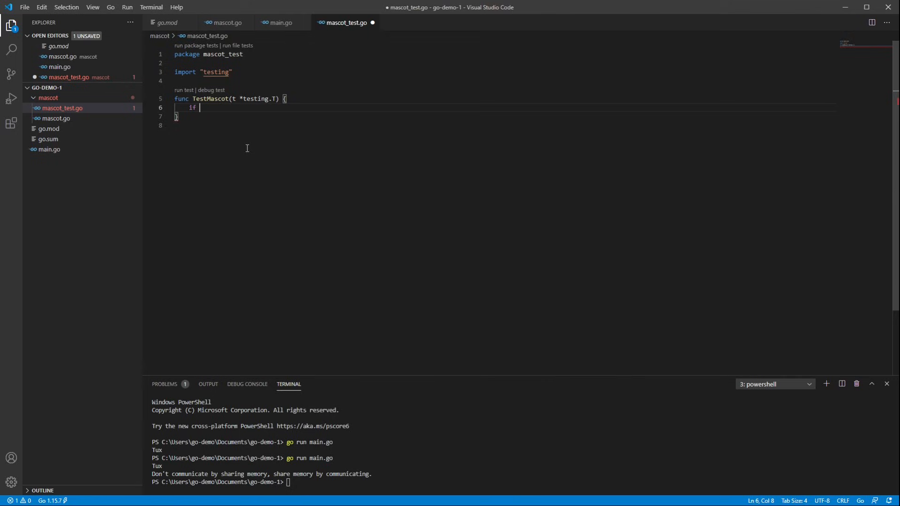
{"action": "type", "text": "mascot.BestMascot("}
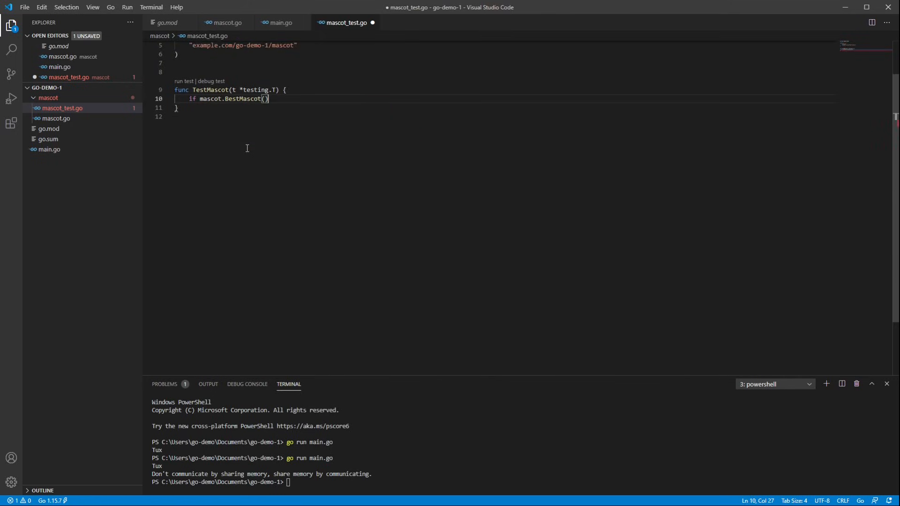
{"action": "type", "text": "!="}
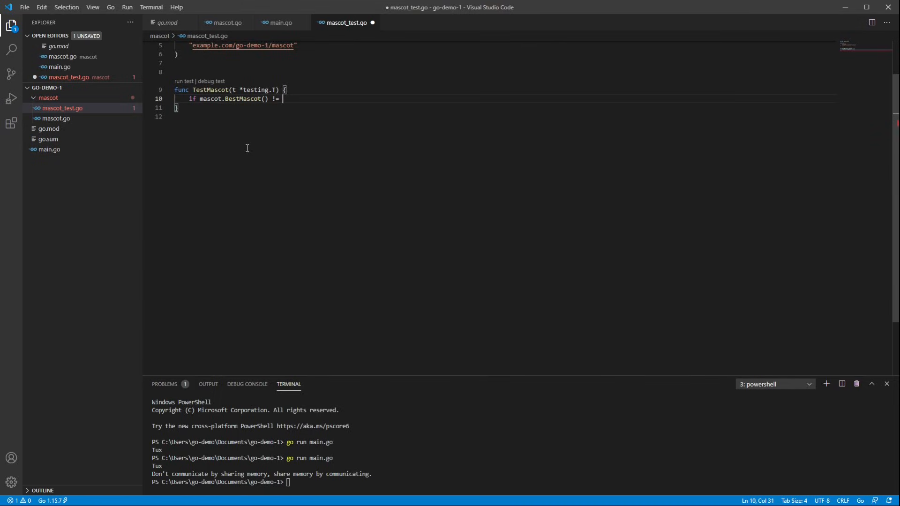
{"action": "type", "text": "\"Go Go\""}
{"action": "type", "text": "t.Fail("}
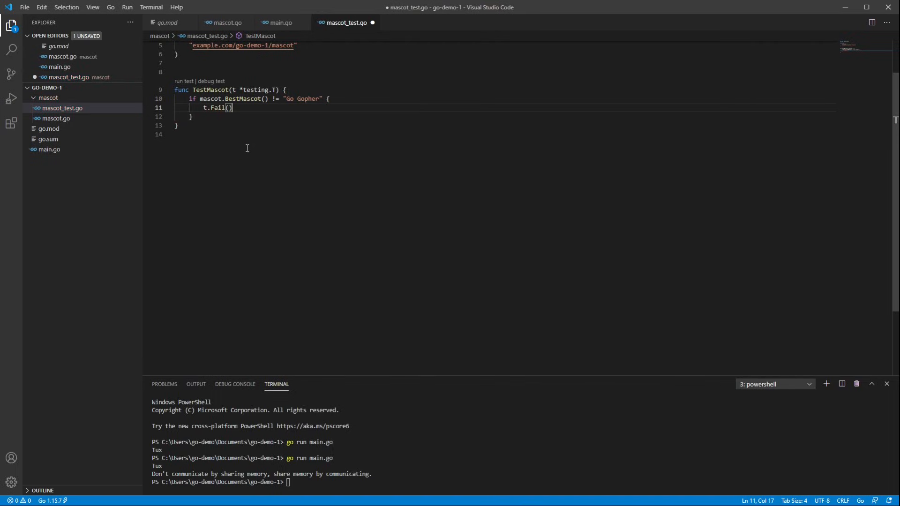
{"action": "type", "text": "\"\""}
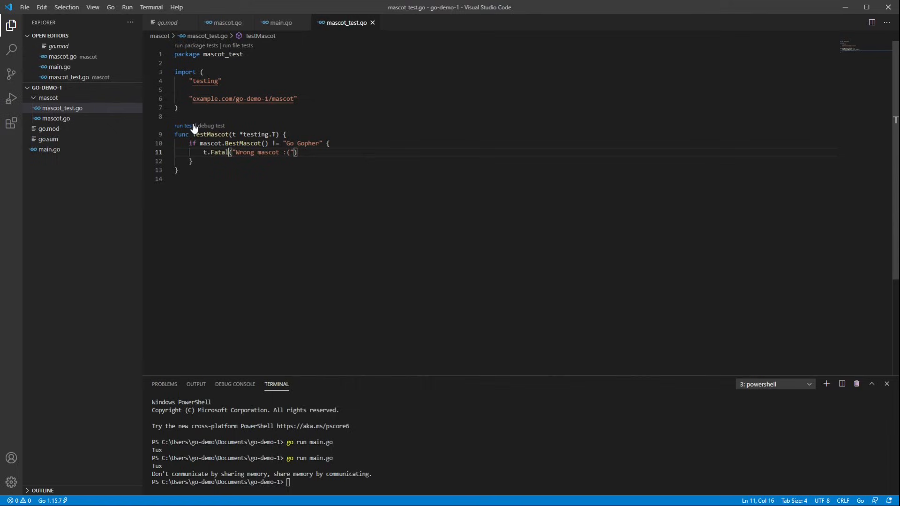
{"action": "mouse_move", "coordinate": [211, 124]}
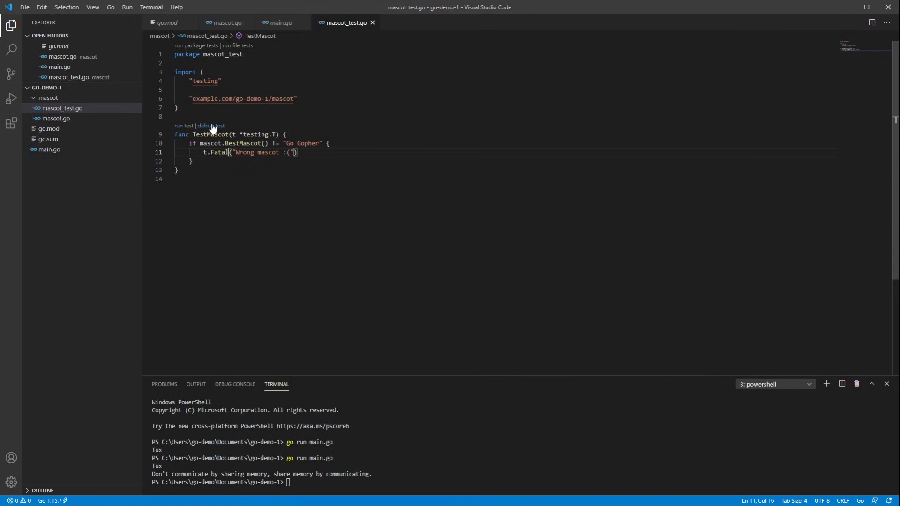
- Run TestMascot from its CodeLens and see it FAIL with "Wrong mascot :("
{"action": "left_click", "coordinate": [183, 126]}
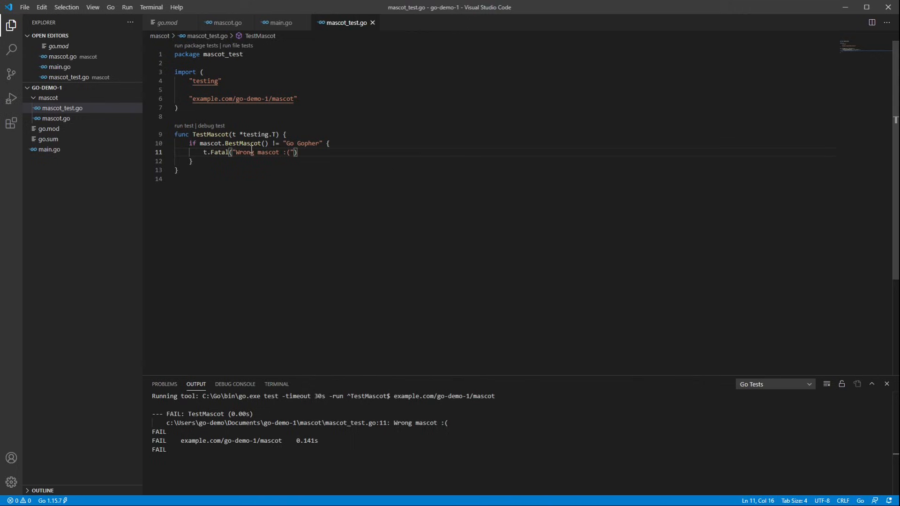
{"action": "mouse_move", "coordinate": [249, 143]}
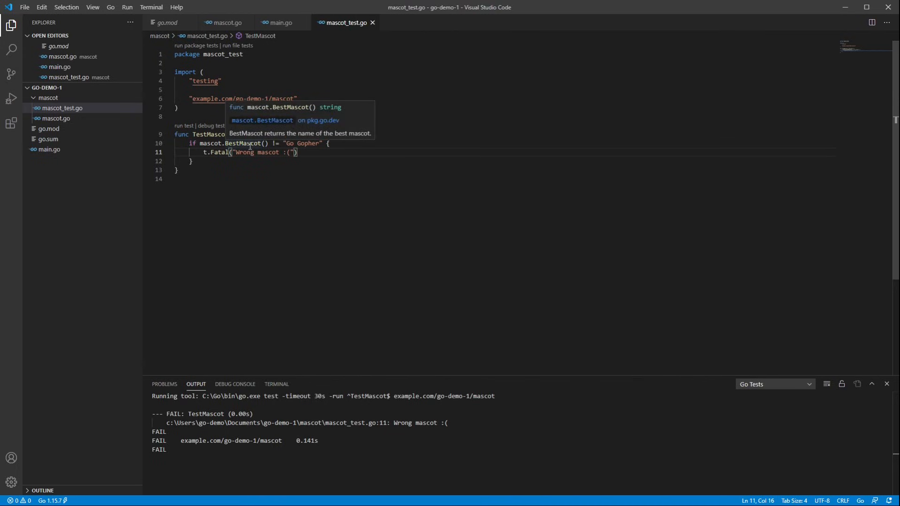
{"action": "mouse_move", "coordinate": [242, 143]}
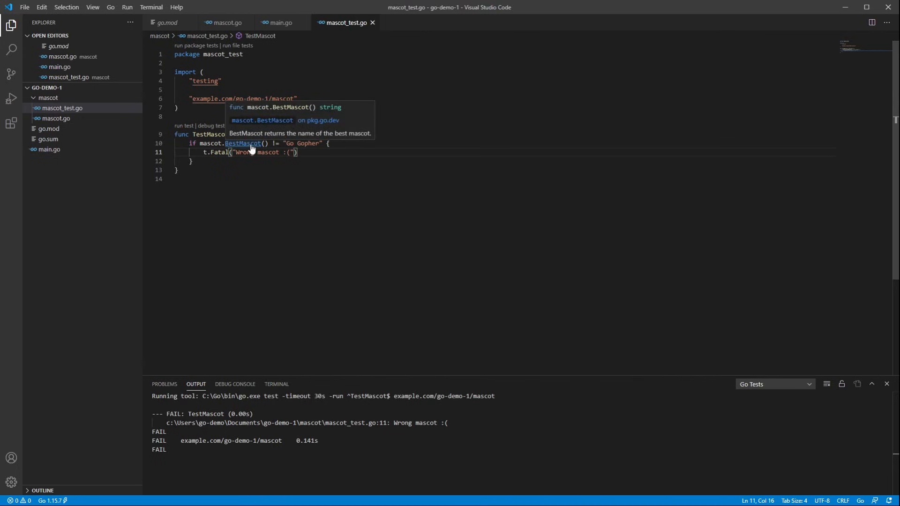
- Jump to BestMascot's definition in mascot.go and change its return from "Tux" to "Go Gopher"
{"action": "right_click", "coordinate": [257, 149]}
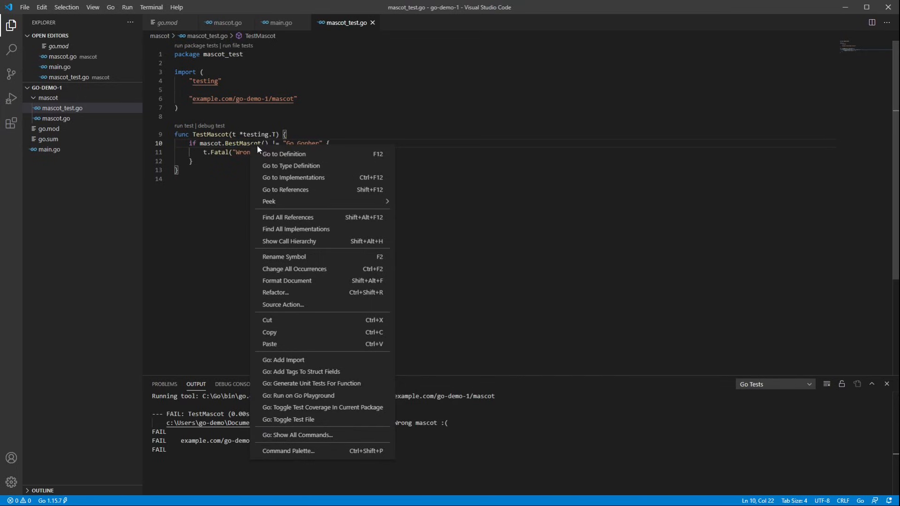
{"action": "mouse_move", "coordinate": [283, 153]}
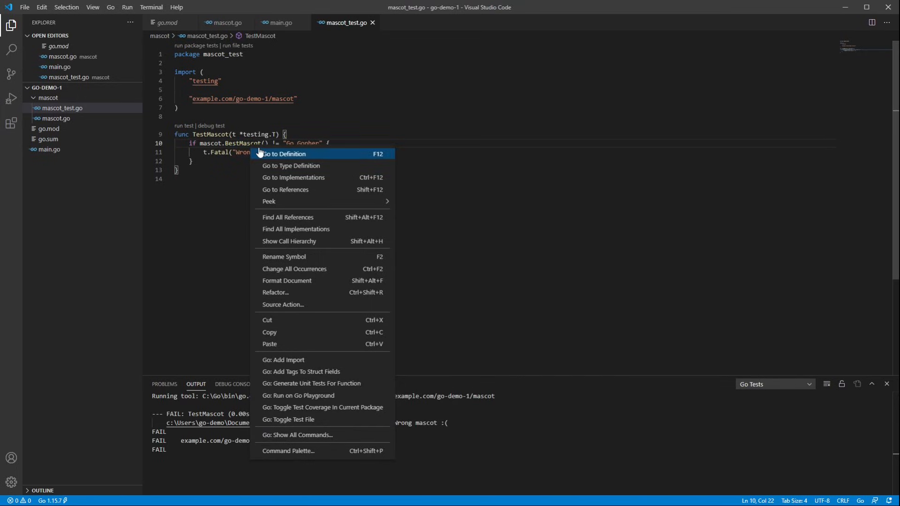
{"action": "left_click", "coordinate": [285, 152]}
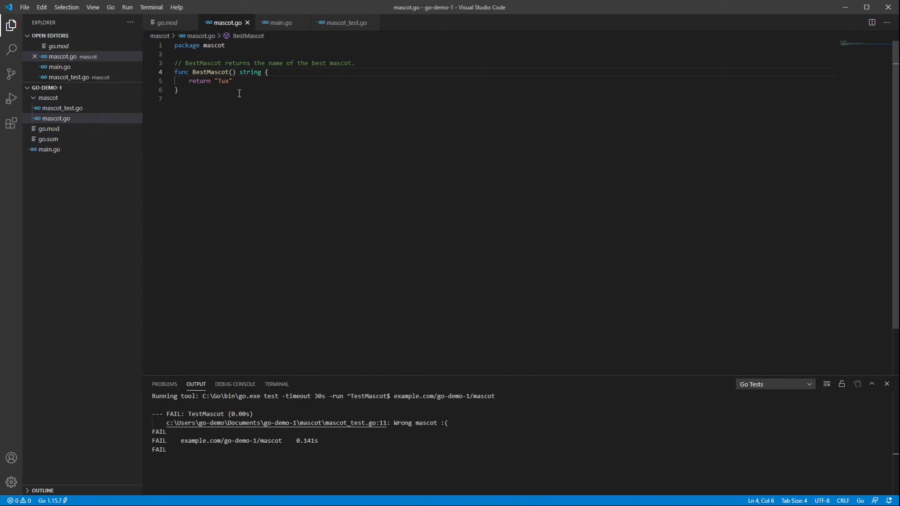
{"action": "double_click", "coordinate": [224, 80]}
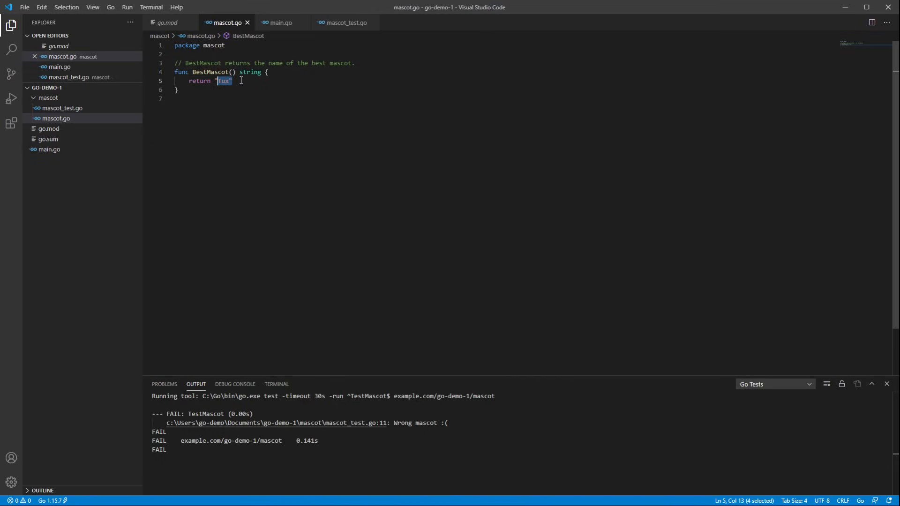
{"action": "type", "text": "Gopher"}
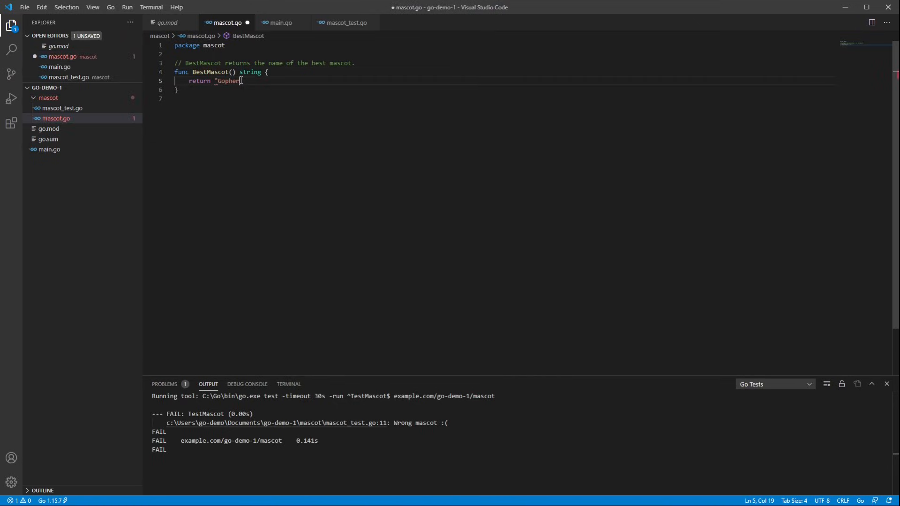
{"action": "type", "text": "Go Go"}
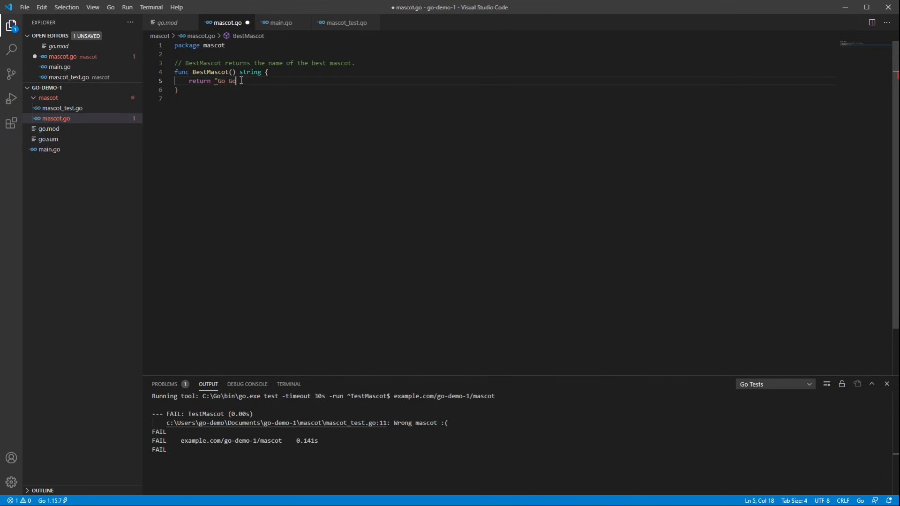
{"action": "type", "text": "pher\""}
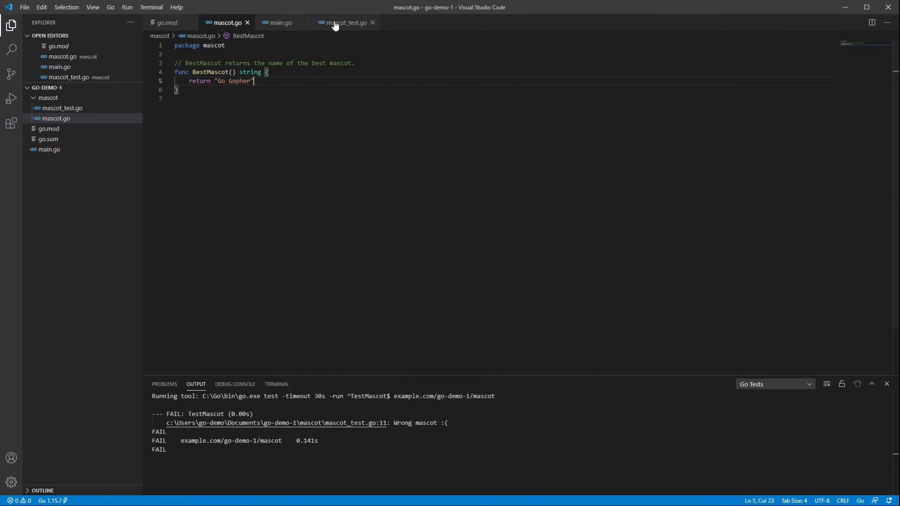
- Switch the editor back to the mascot_test.go file
{"action": "left_click", "coordinate": [344, 23]}
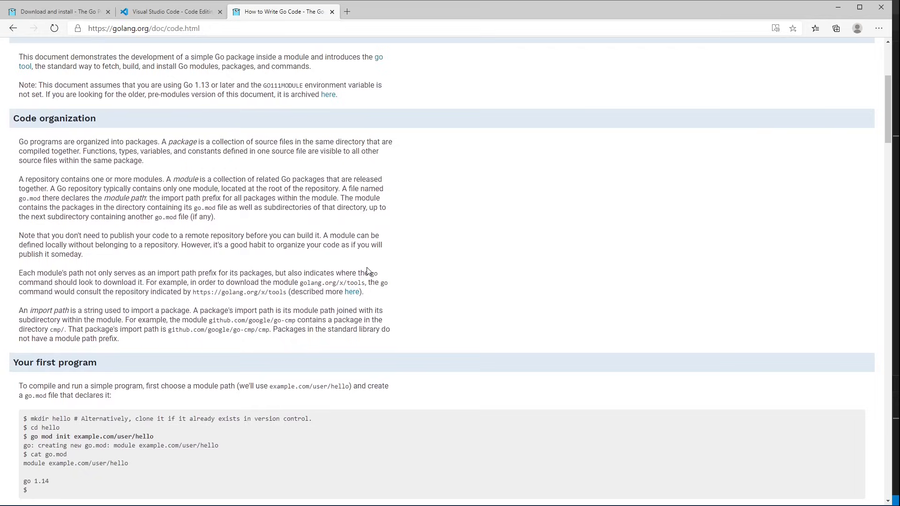
- Scroll the How to Write Go Code guide down to Importing packages from remote modules
{"action": "scroll", "scroll_direction": "down", "scroll_amount": 3}
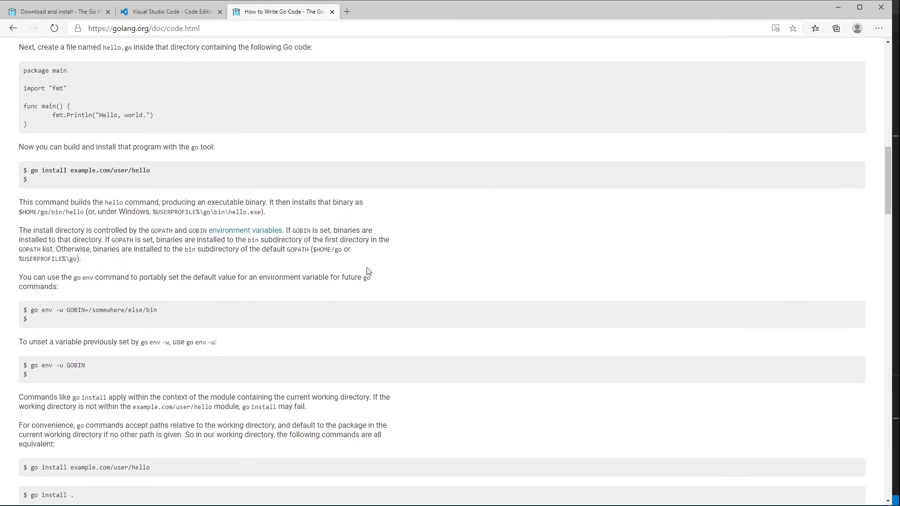
{"action": "scroll", "scroll_direction": "down", "scroll_amount": 3}
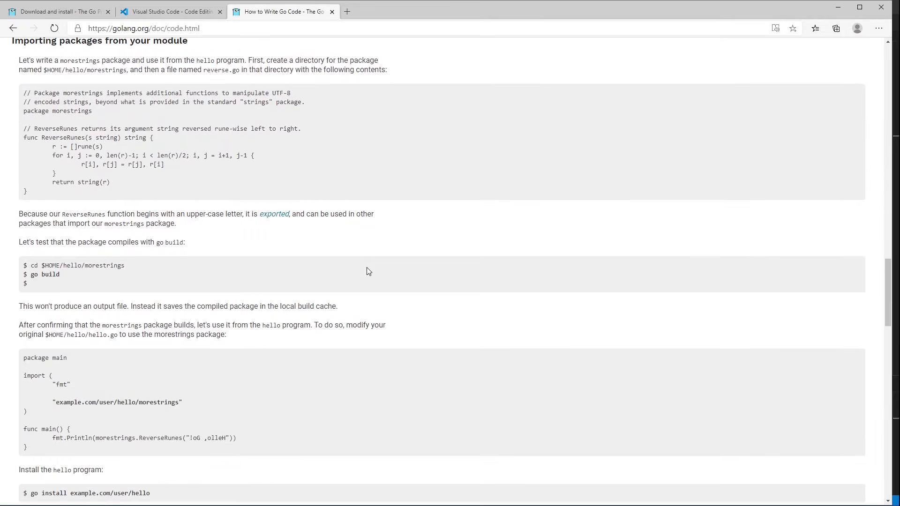
{"action": "scroll", "scroll_direction": "down", "scroll_amount": 3}
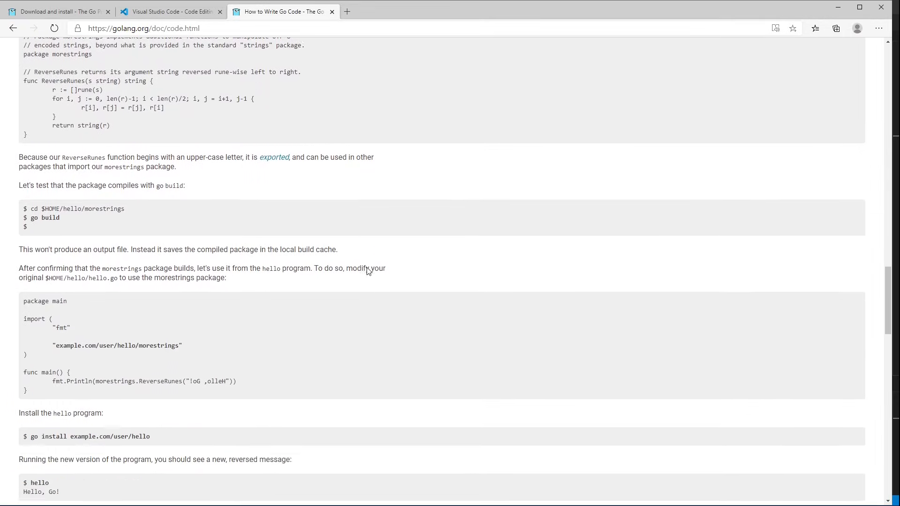
{"action": "scroll", "scroll_direction": "down", "scroll_amount": 3}
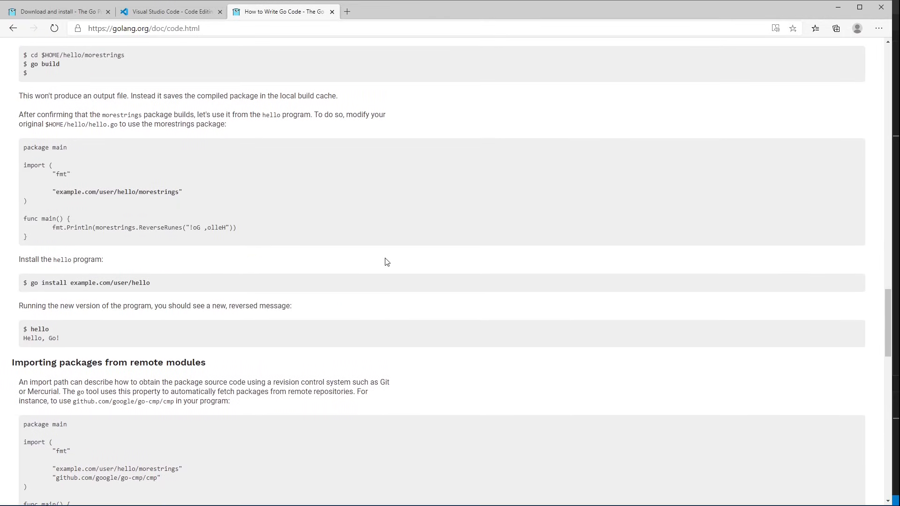